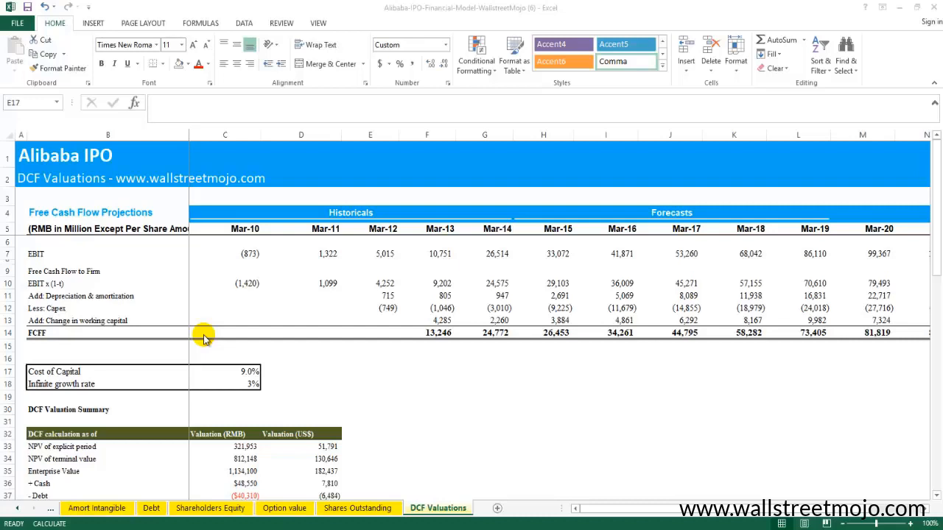
pyautogui.moveTo(280, 330)
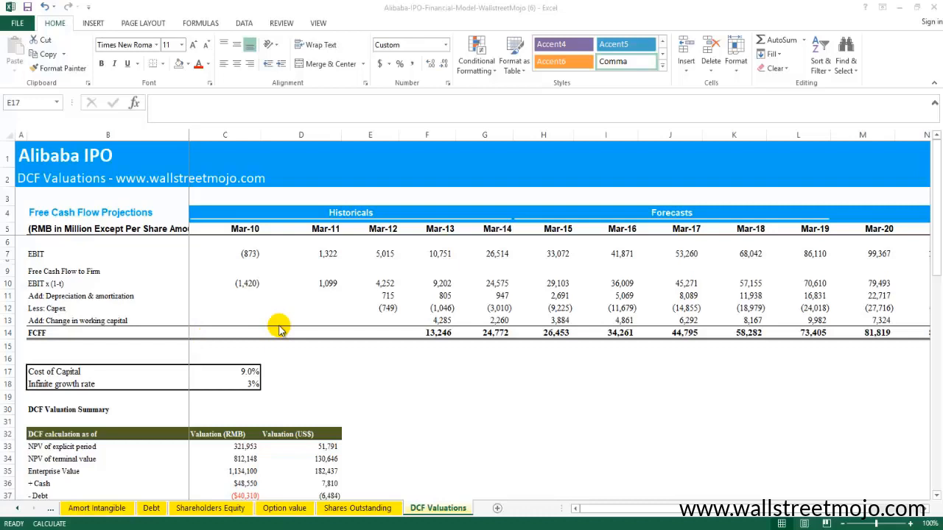
# Review the Cost of Capital and Infinite growth rate inputs and the dollar share price formula
pyautogui.click(370, 371)
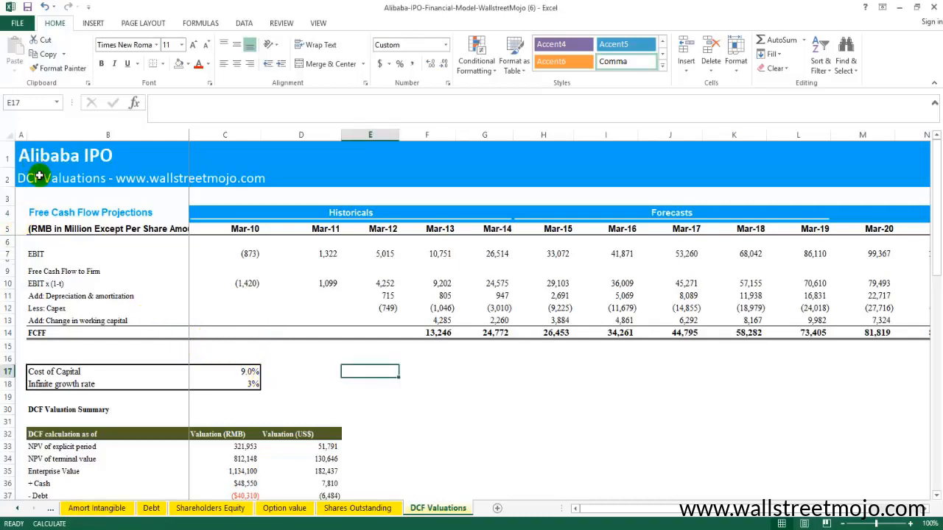
pyautogui.moveTo(42, 193)
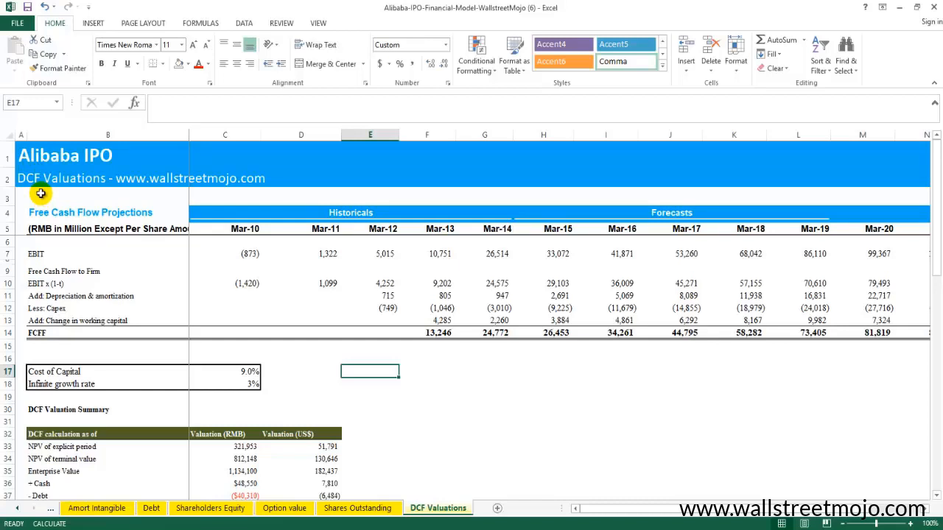
pyautogui.scroll(-3)
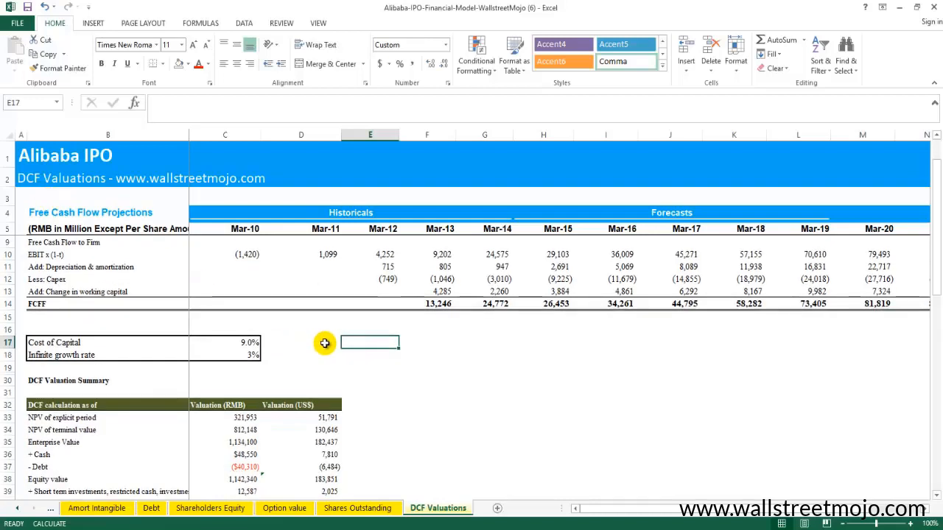
pyautogui.moveTo(406, 313)
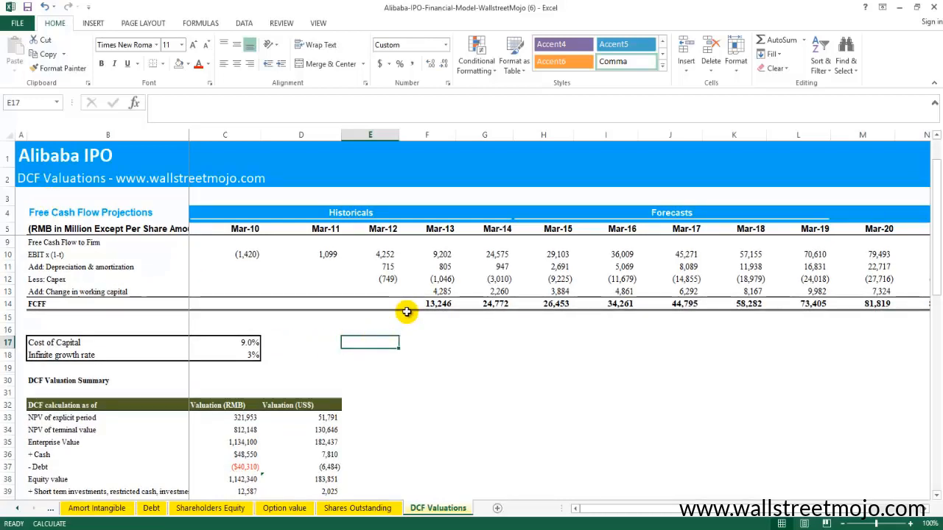
pyautogui.moveTo(389, 322)
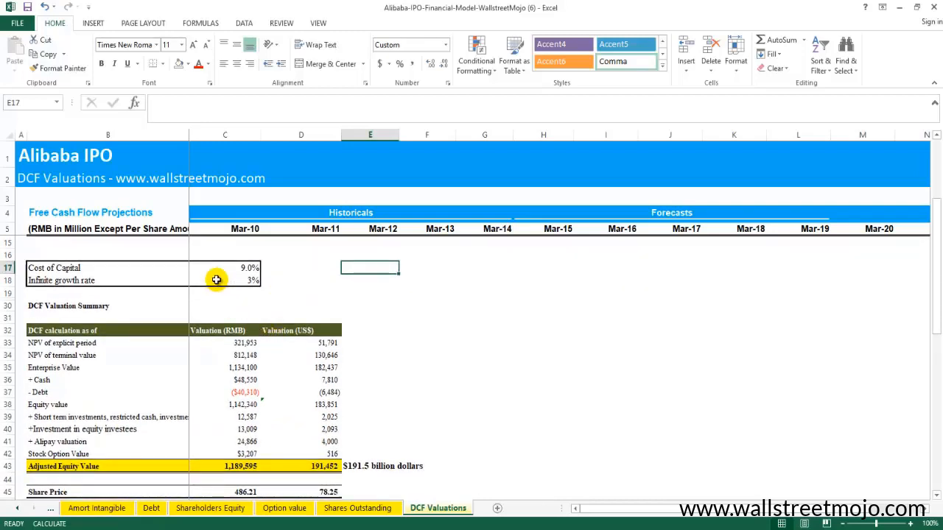
pyautogui.click(107, 268)
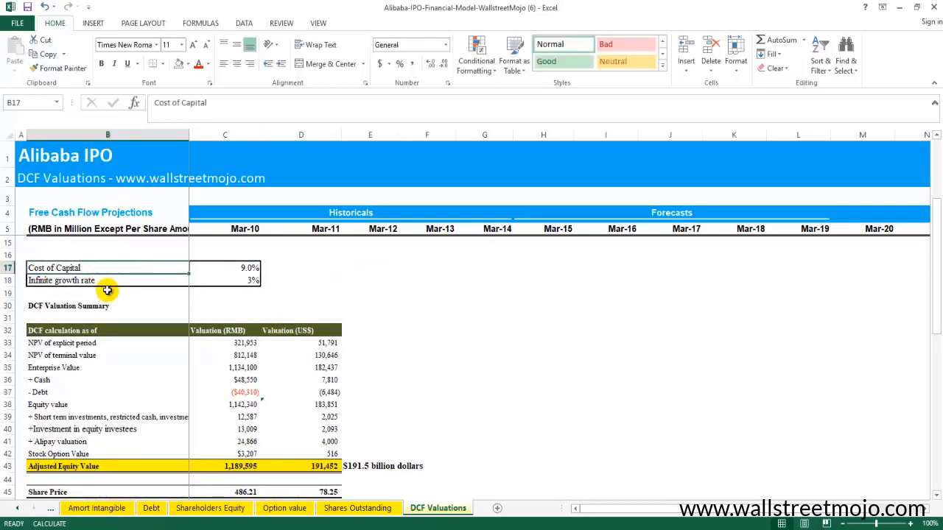
pyautogui.click(107, 280)
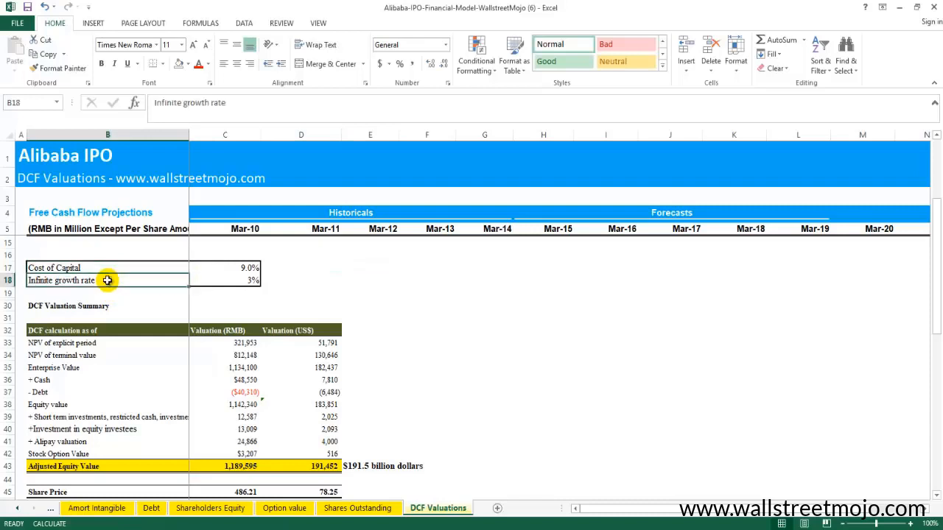
pyautogui.click(224, 280)
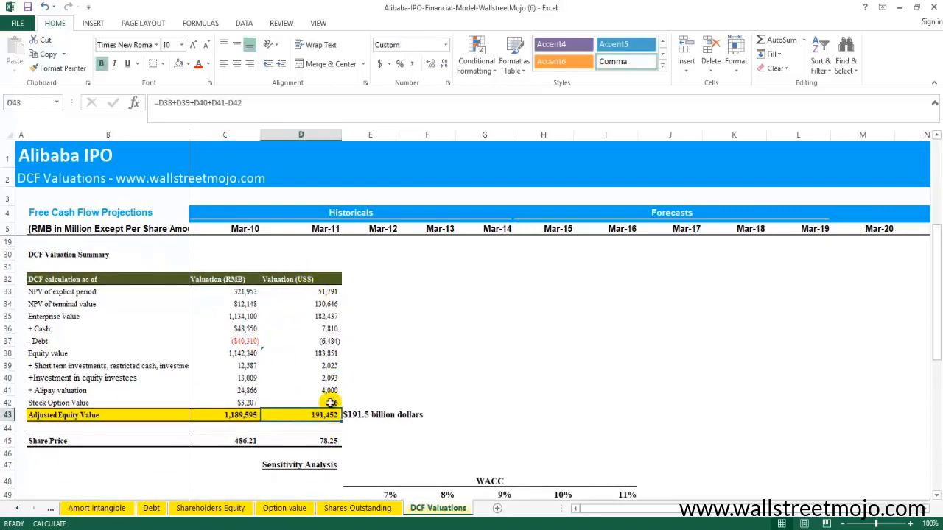
pyautogui.click(300, 440)
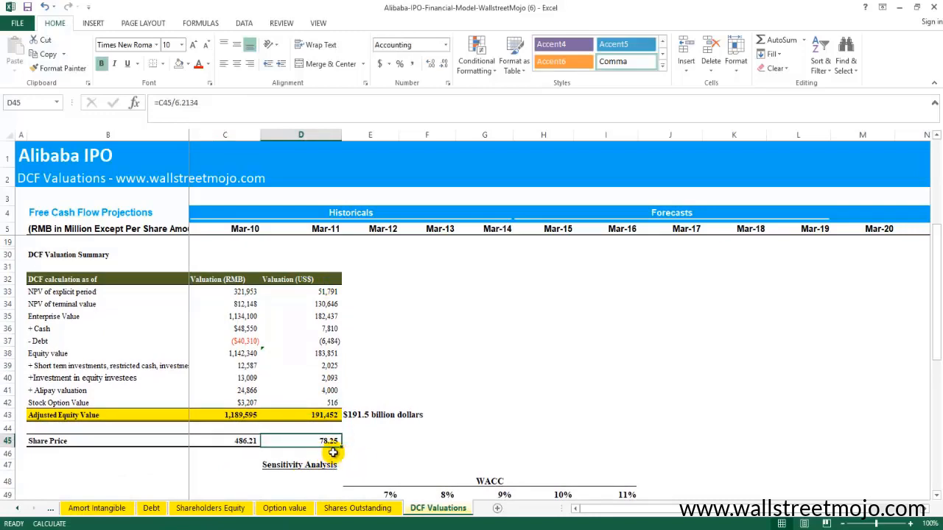
pyautogui.scroll(3)
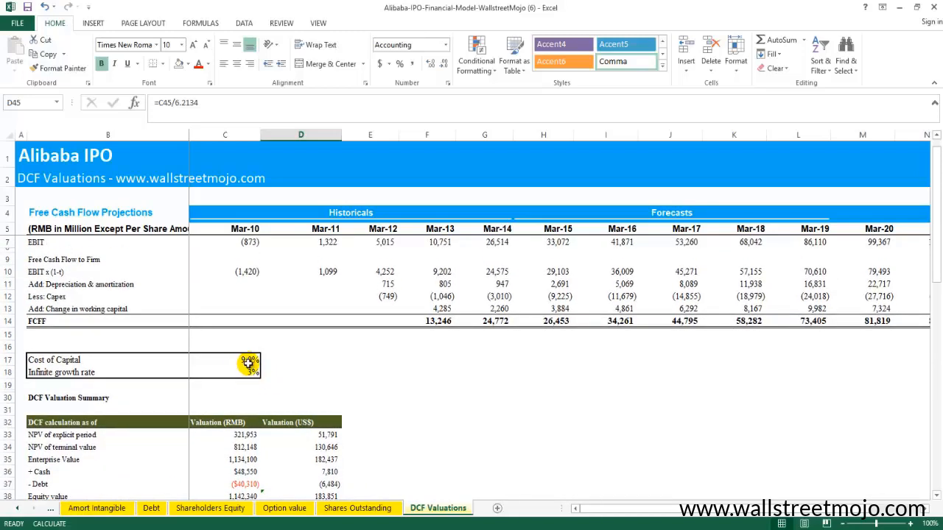
pyautogui.moveTo(247, 359); pyautogui.dragTo(233, 371)
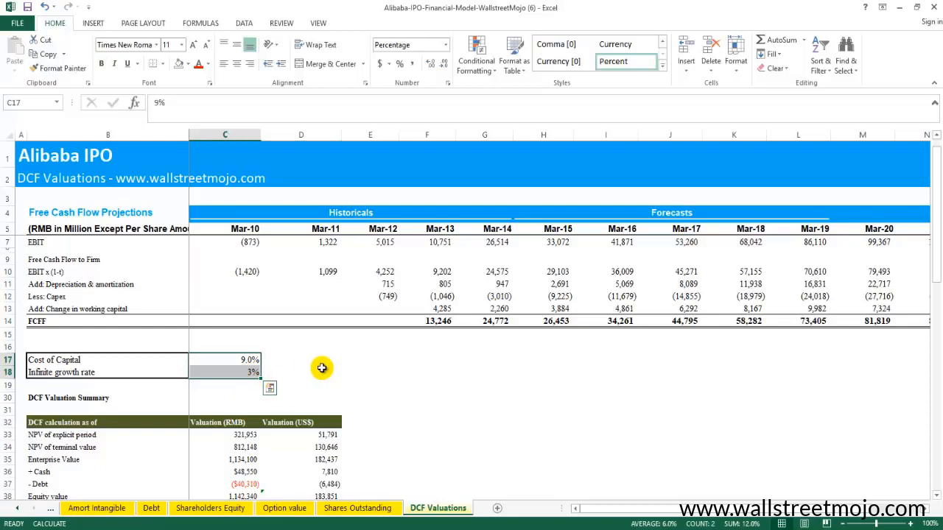
pyautogui.click(370, 359)
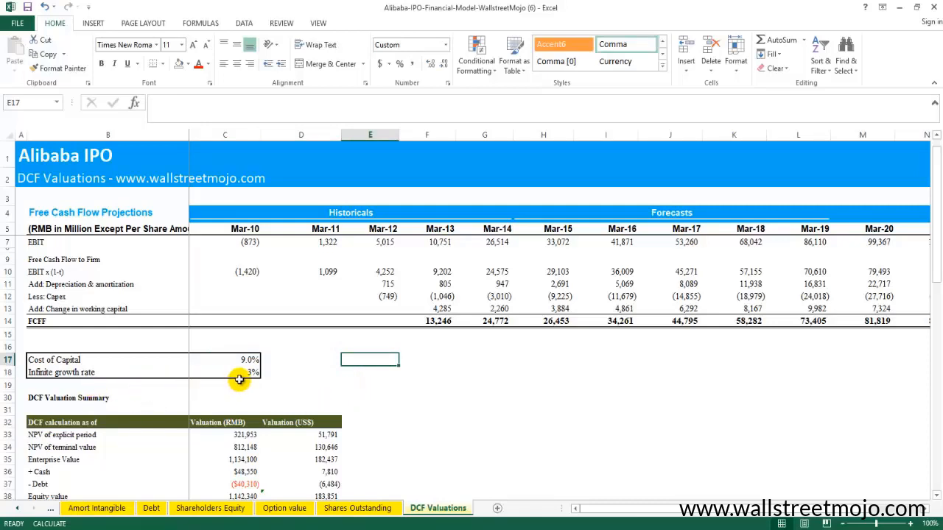
pyautogui.click(370, 371)
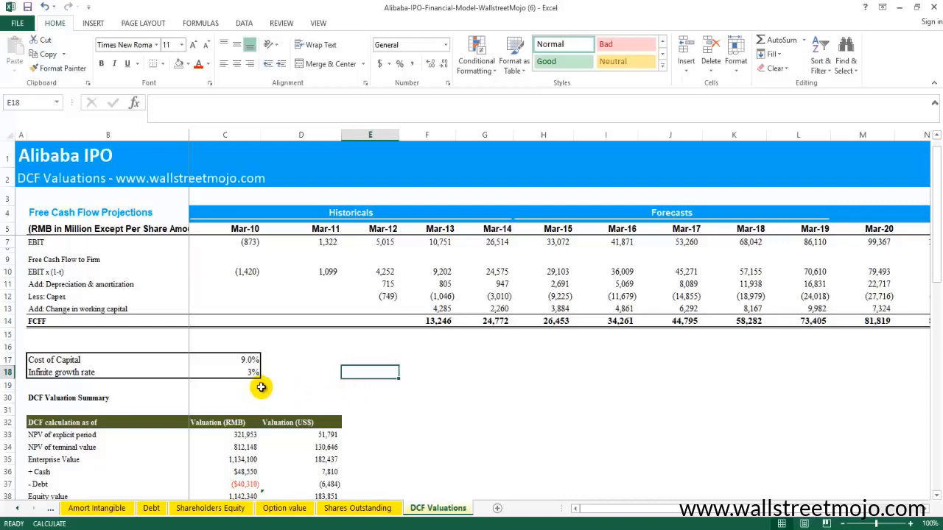
# Label the sensitivity grid with WACC across the top and growth down the side, tied to those two inputs
pyautogui.scroll(-3)
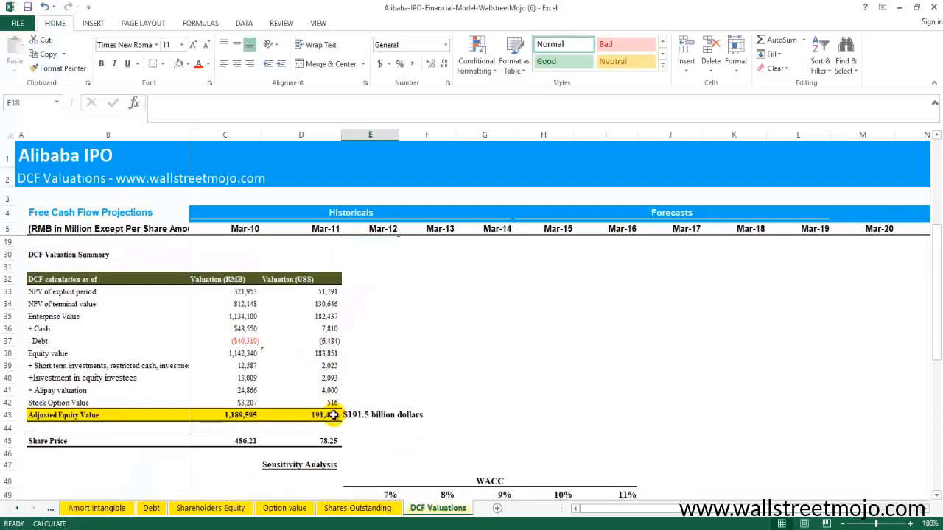
pyautogui.scroll(3)
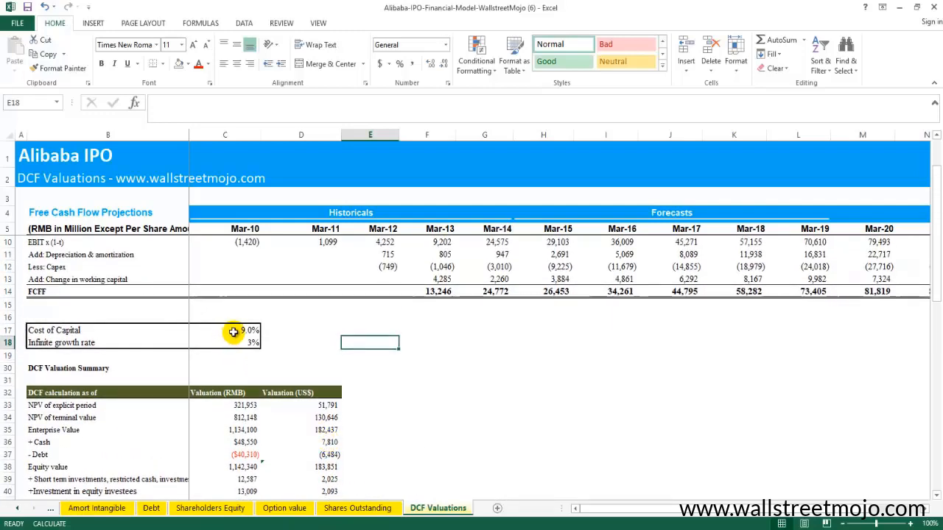
pyautogui.moveTo(375, 327)
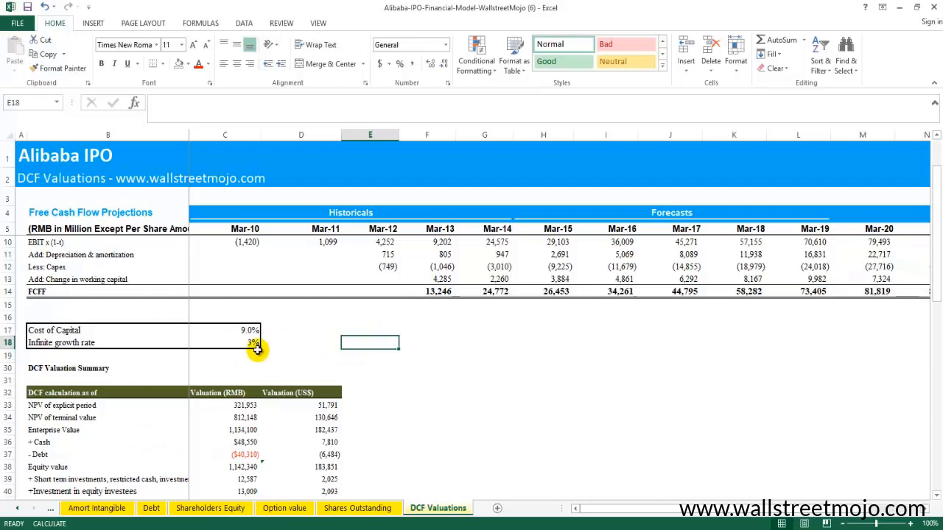
pyautogui.moveTo(386, 362)
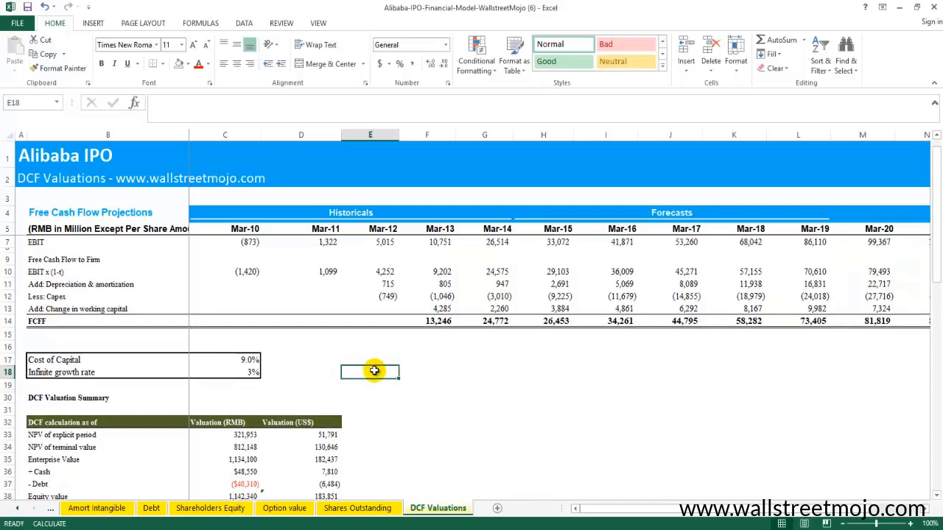
pyautogui.moveTo(362, 385)
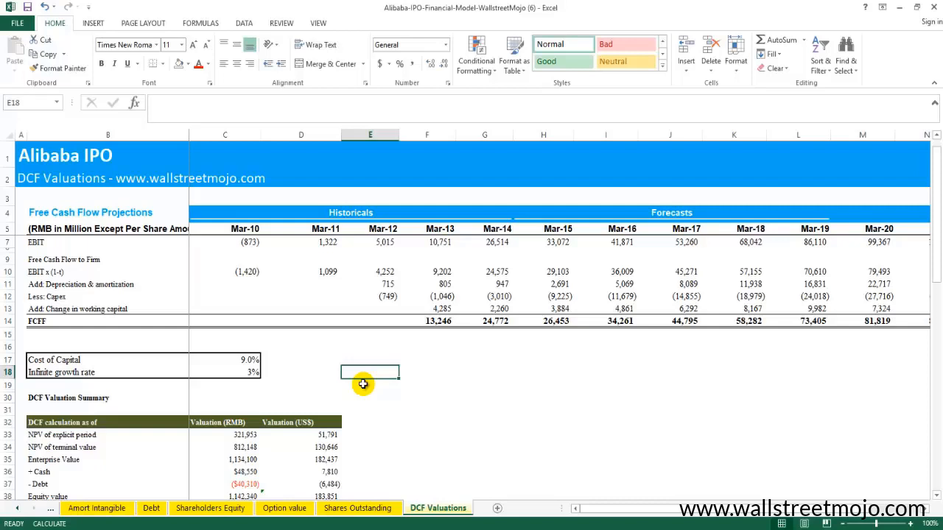
pyautogui.scroll(-3)
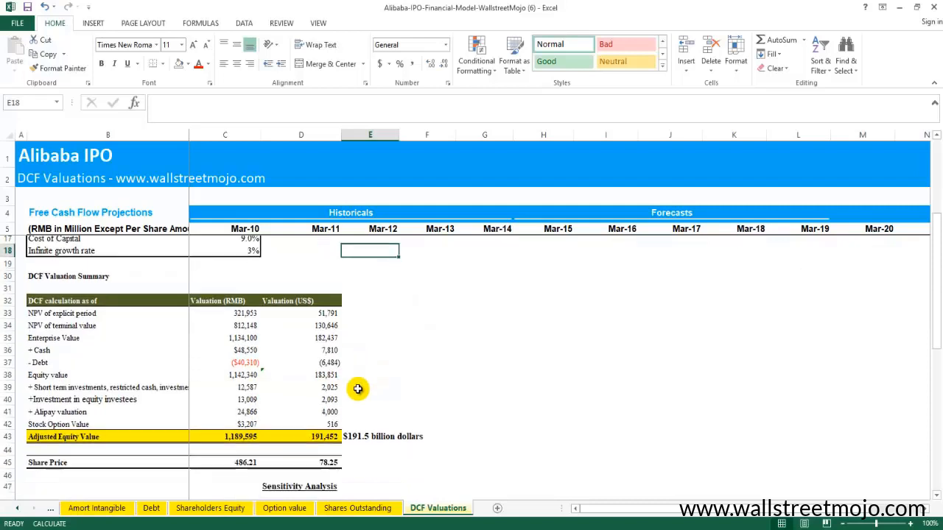
pyautogui.click(300, 428)
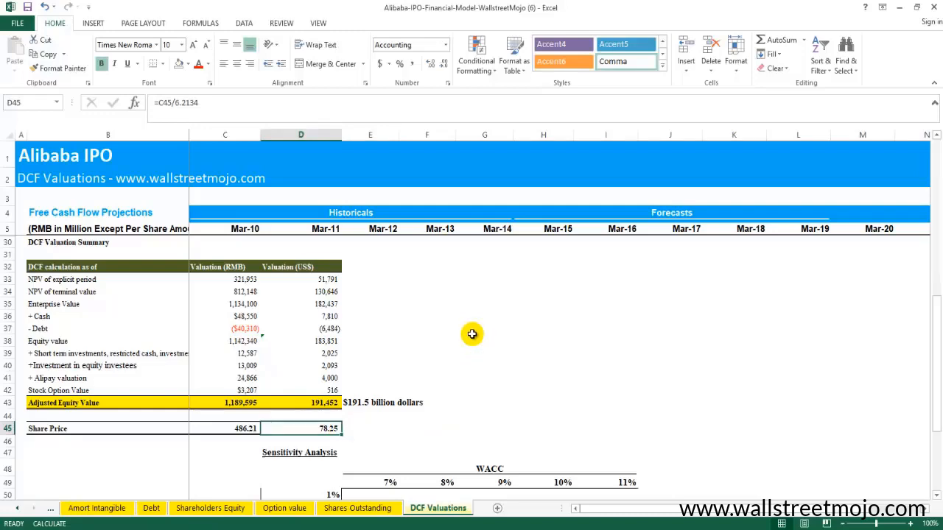
pyautogui.scroll(-3)
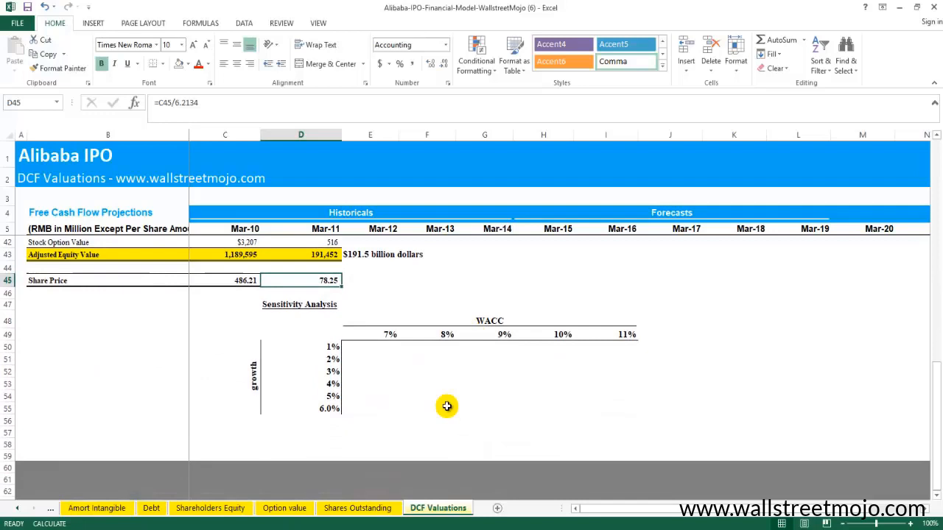
pyautogui.moveTo(445, 331)
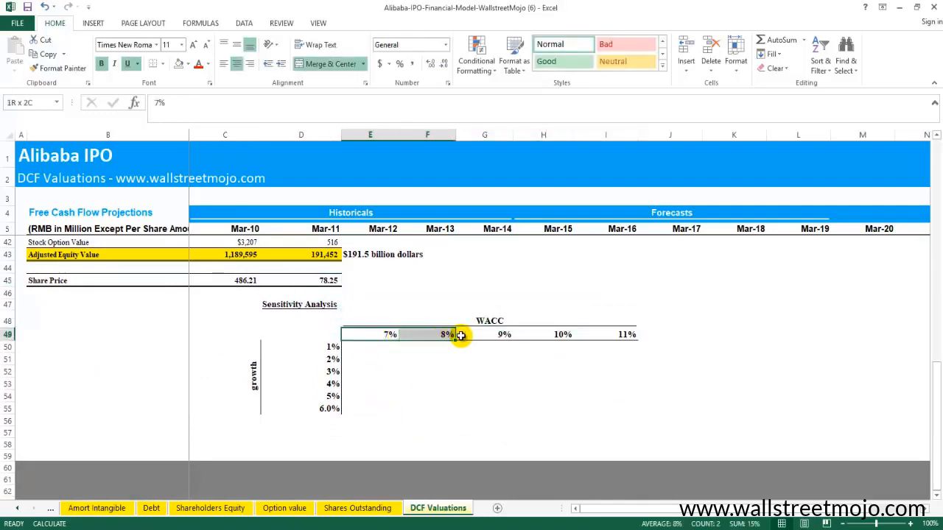
pyautogui.click(490, 320)
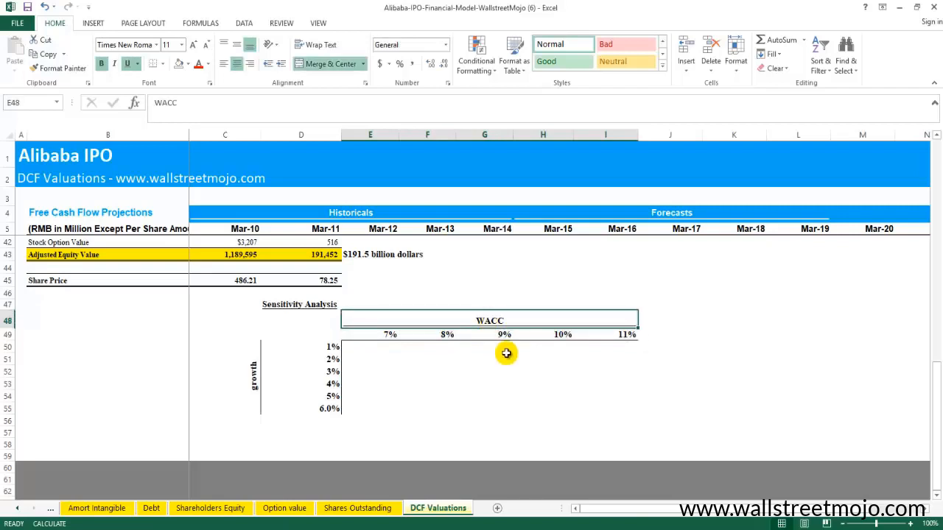
pyautogui.moveTo(398, 348)
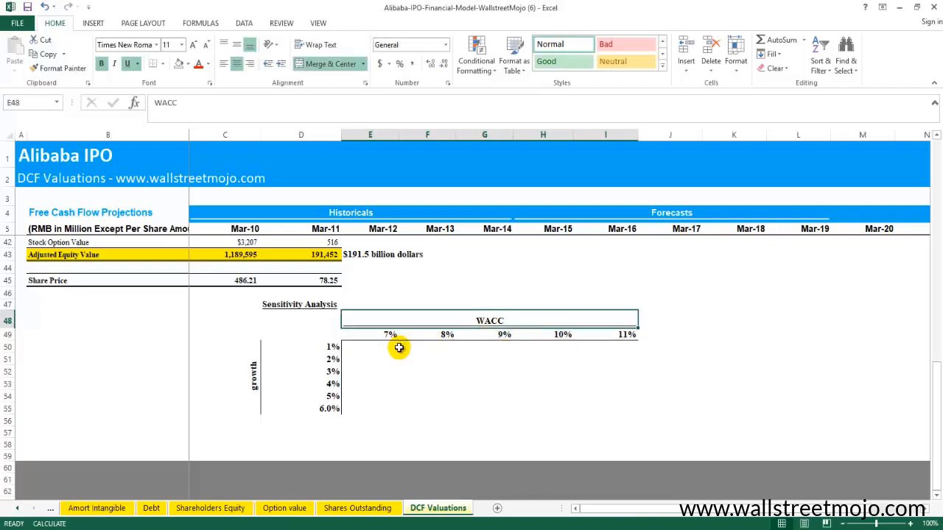
pyautogui.click(327, 338)
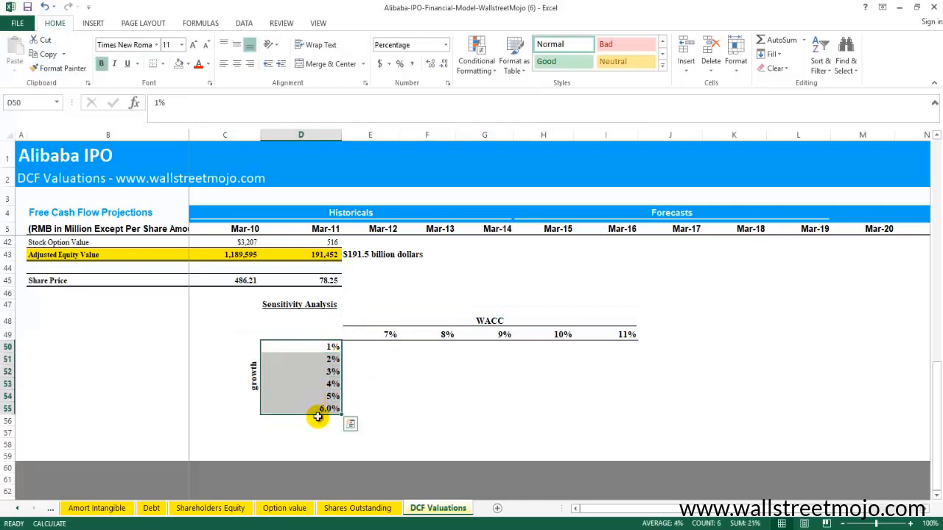
pyautogui.scroll(3)
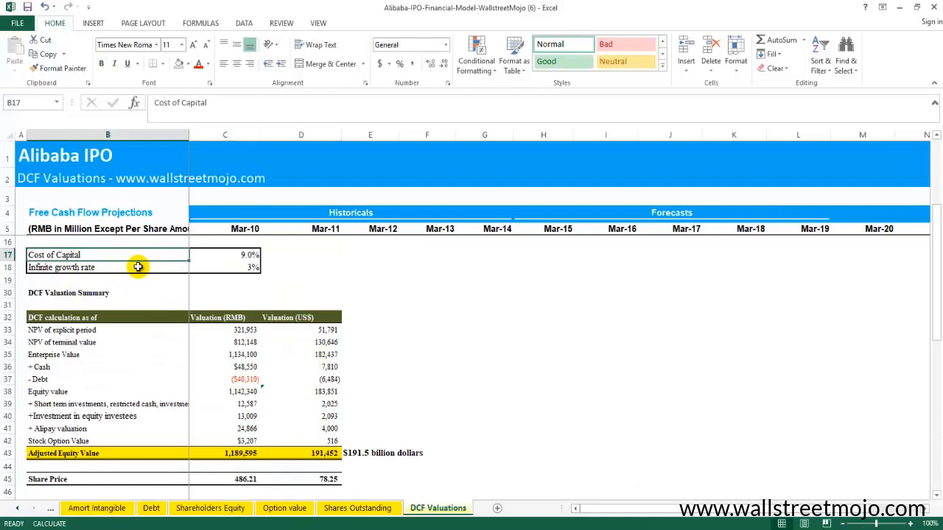
pyautogui.click(106, 267)
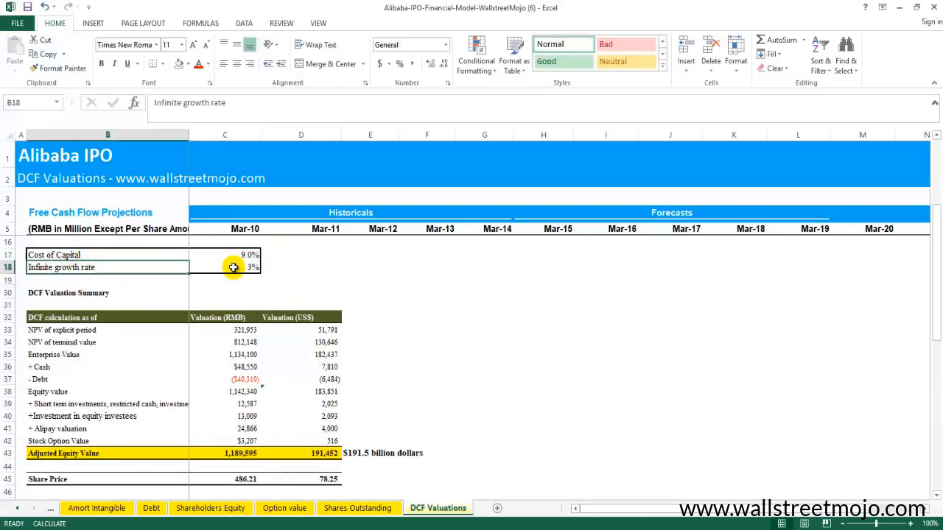
pyautogui.moveTo(224, 255); pyautogui.dragTo(224, 267)
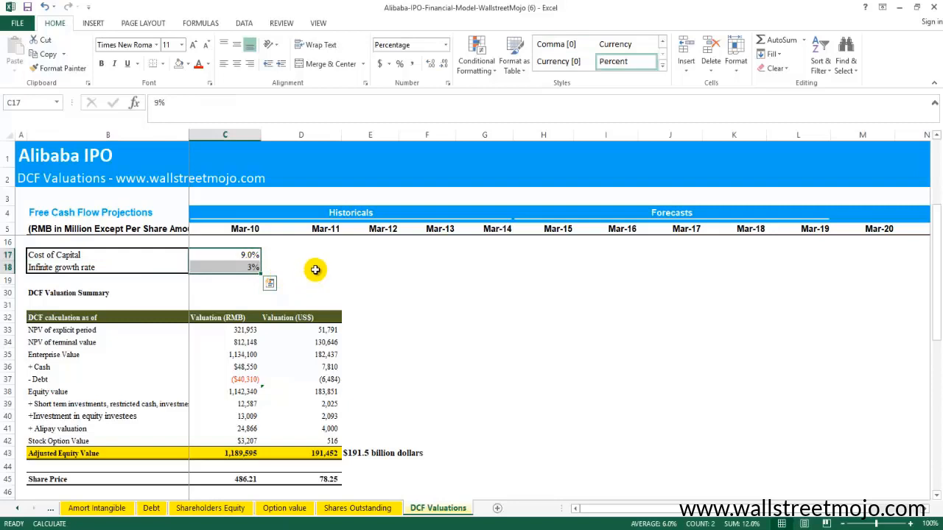
pyautogui.moveTo(310, 273)
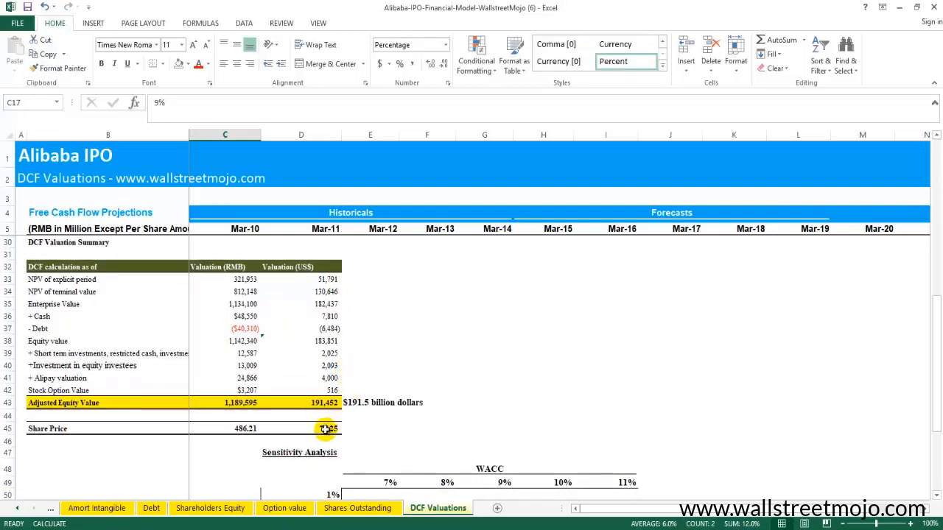
# Enter WACC rates 7% to 11% across E49:I49 beside the grid's corner cell
pyautogui.click(324, 427)
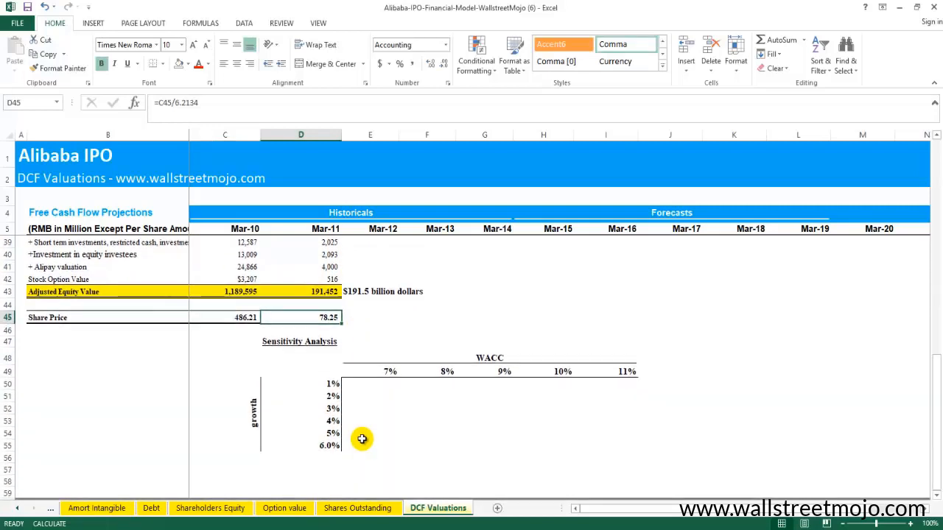
pyautogui.click(300, 371)
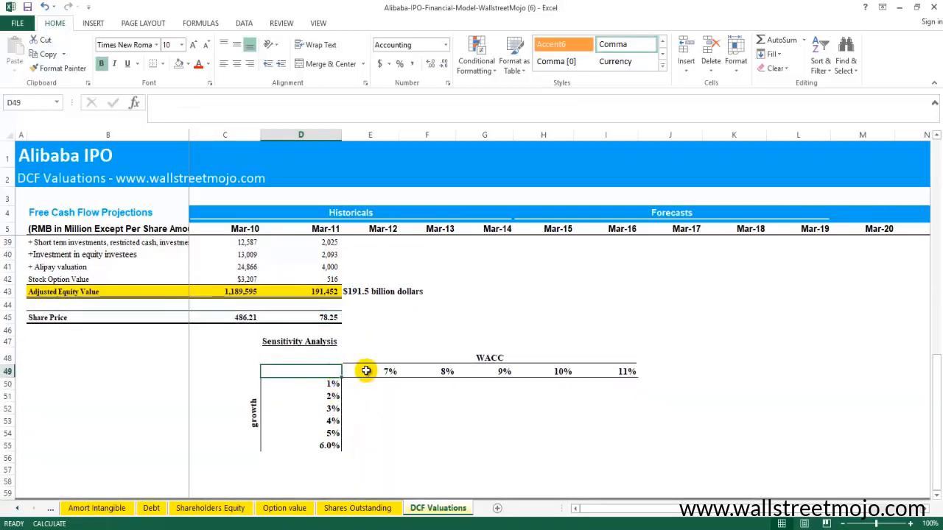
pyautogui.moveTo(365, 371); pyautogui.dragTo(610, 445)
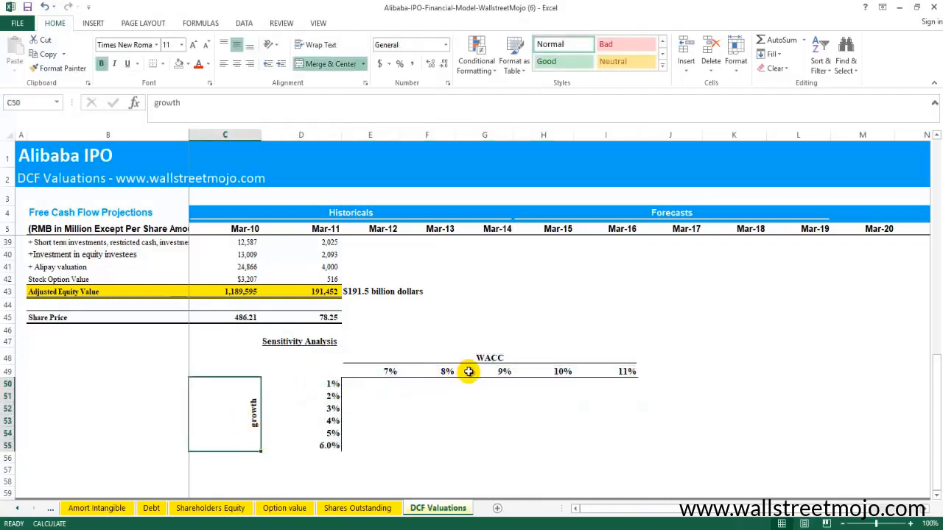
pyautogui.moveTo(322, 373)
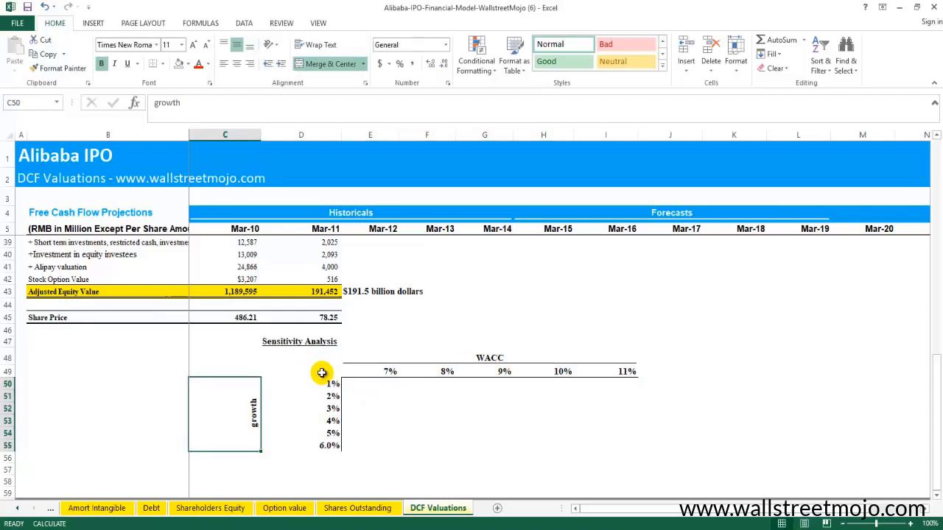
pyautogui.moveTo(321, 371); pyautogui.dragTo(605, 446)
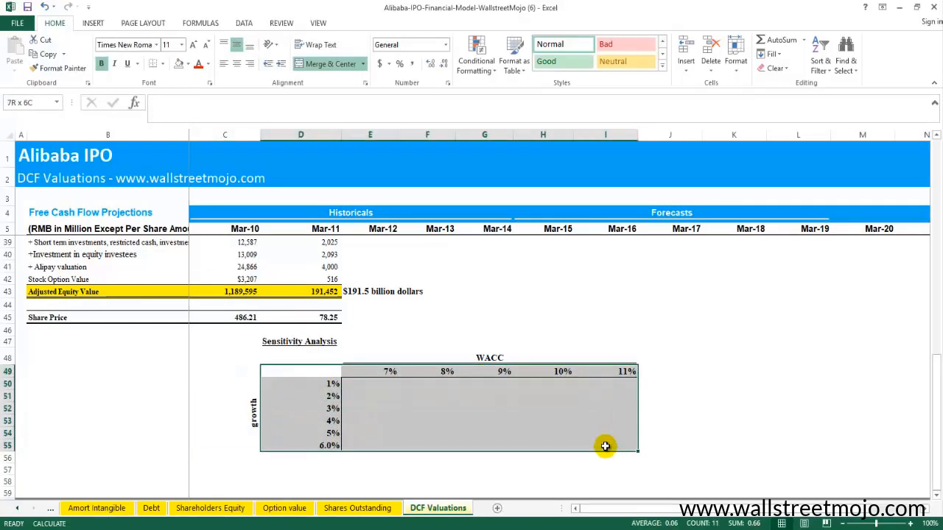
pyautogui.click(416, 348)
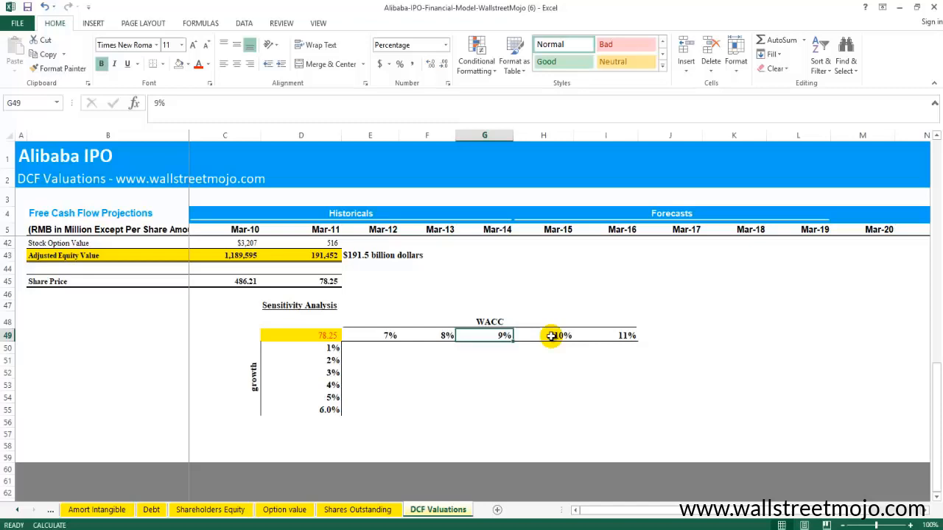
pyautogui.click(606, 336)
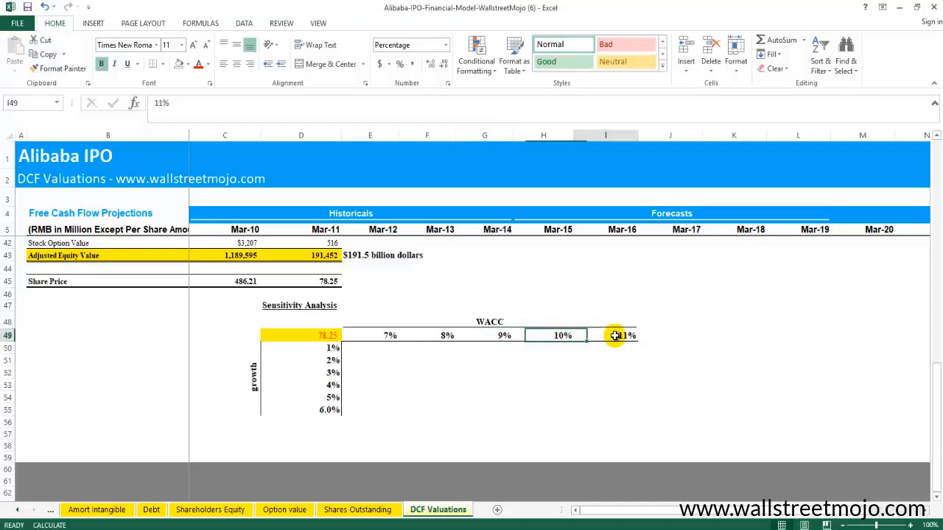
pyautogui.moveTo(390, 336); pyautogui.dragTo(616, 336)
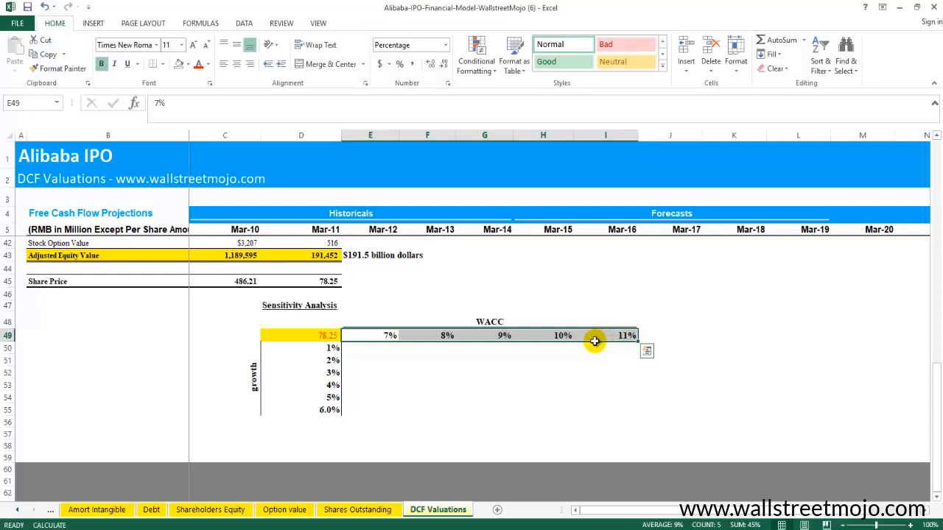
pyautogui.moveTo(581, 349)
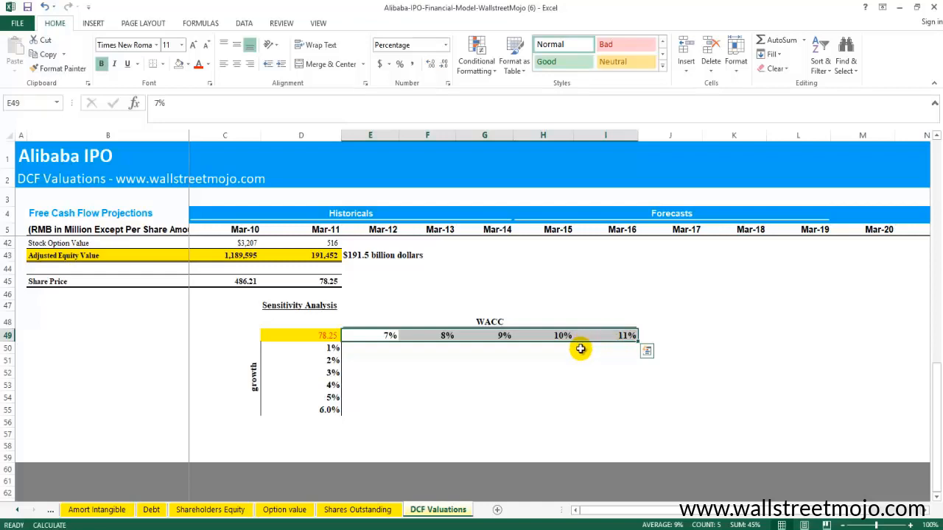
# Enter growth rates 1% to 6% down D50:D55 and format both axes as percentages
pyautogui.scroll(3)
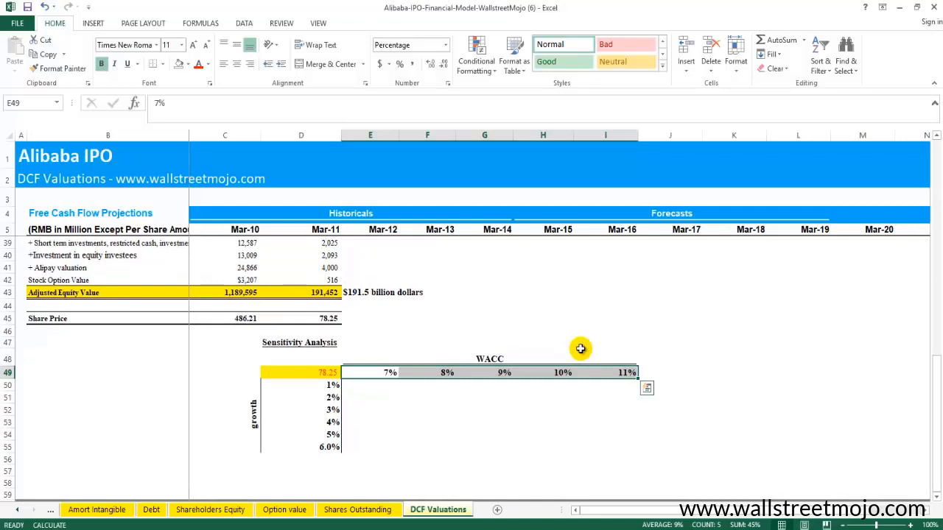
pyautogui.moveTo(495, 373)
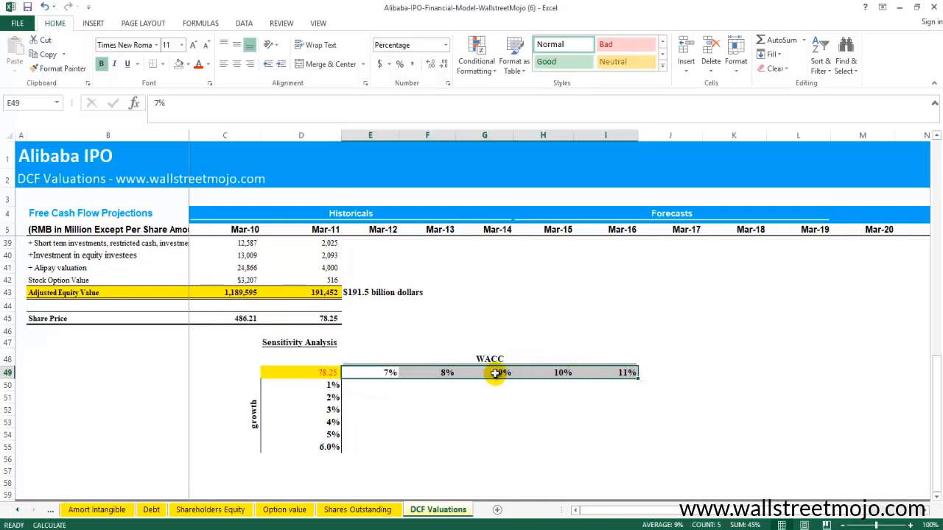
pyautogui.click(504, 371)
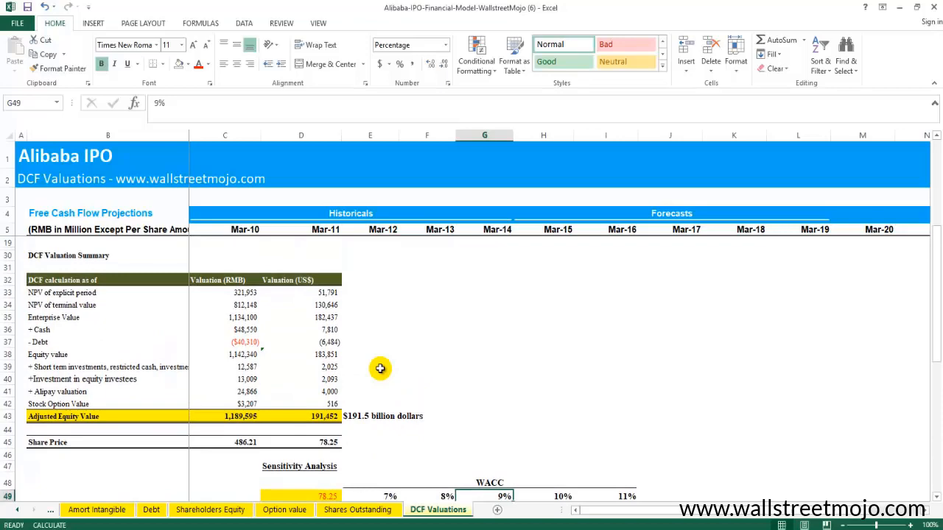
pyautogui.click(224, 306)
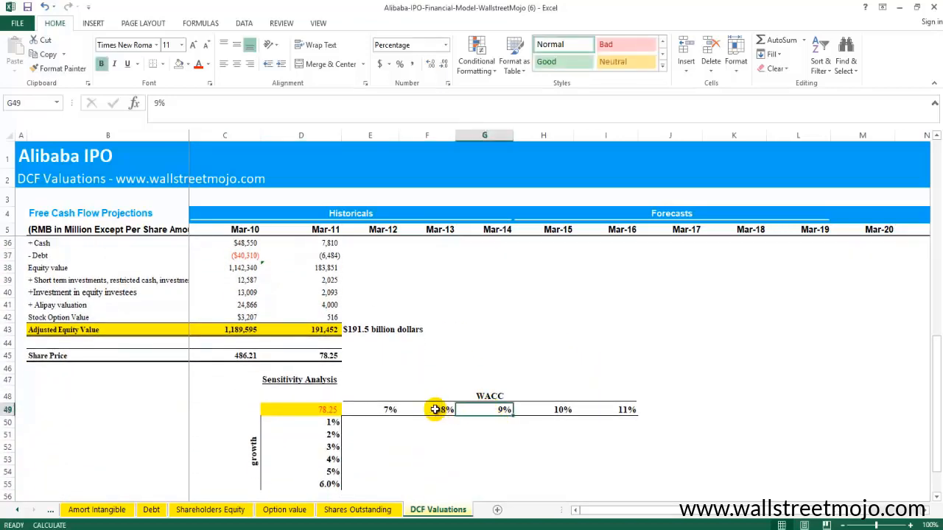
pyautogui.click(391, 409)
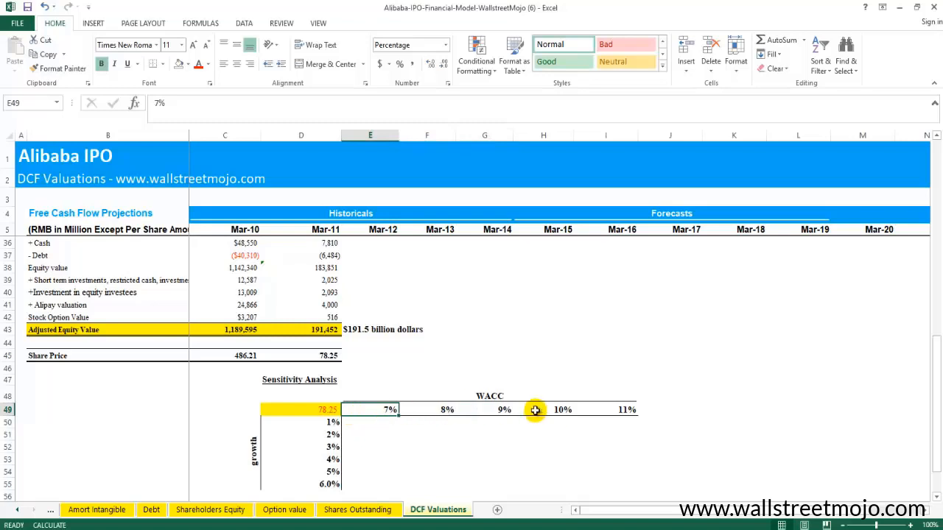
pyautogui.click(626, 378)
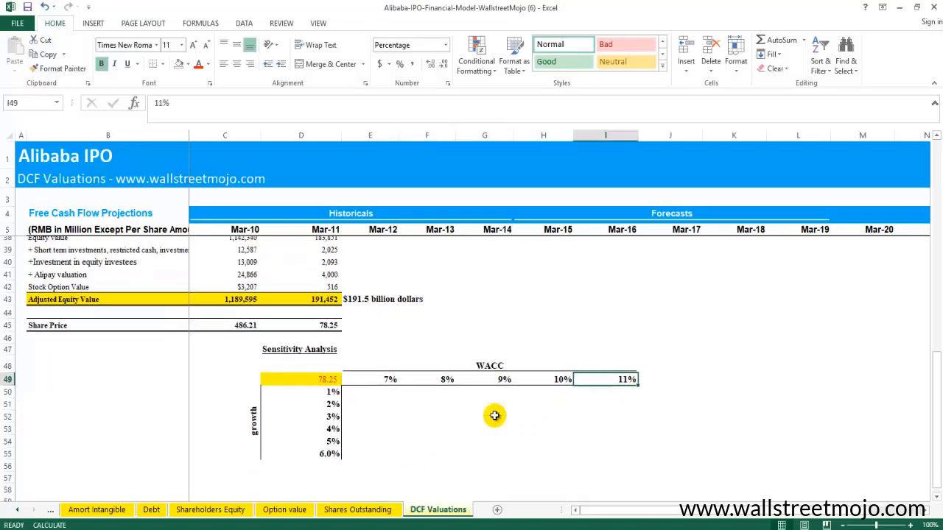
pyautogui.scroll(3)
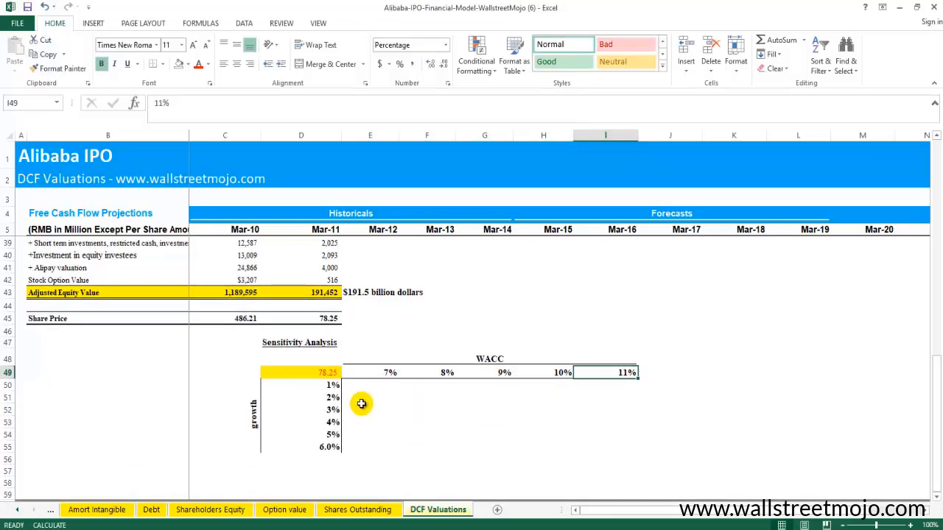
pyautogui.click(330, 421)
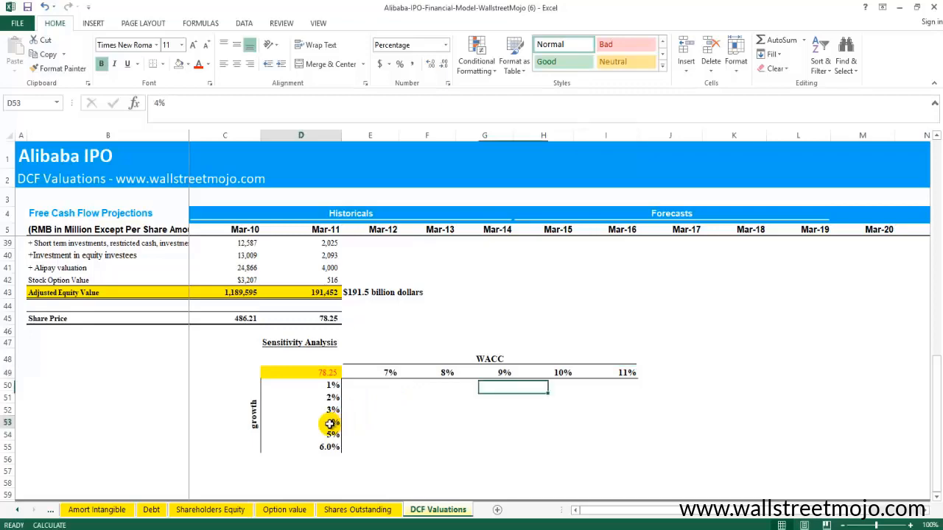
pyautogui.scroll(3)
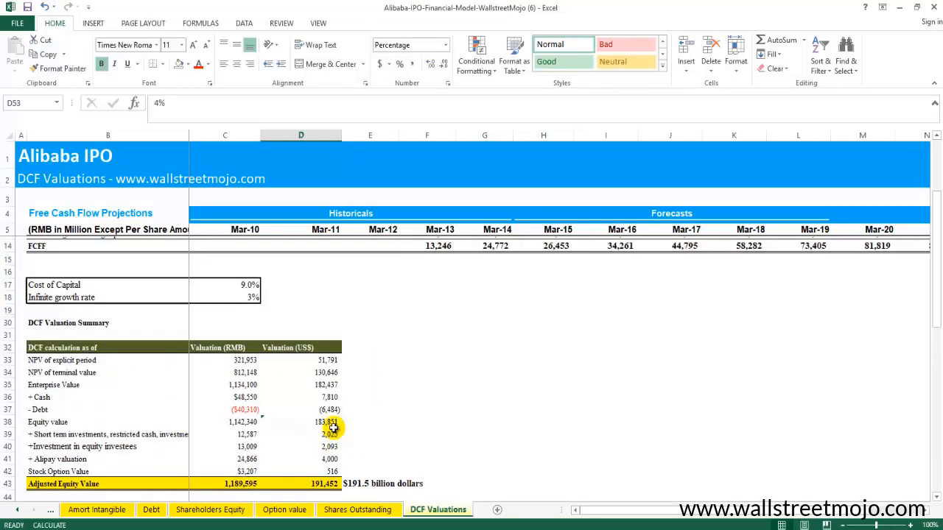
pyautogui.scroll(-3)
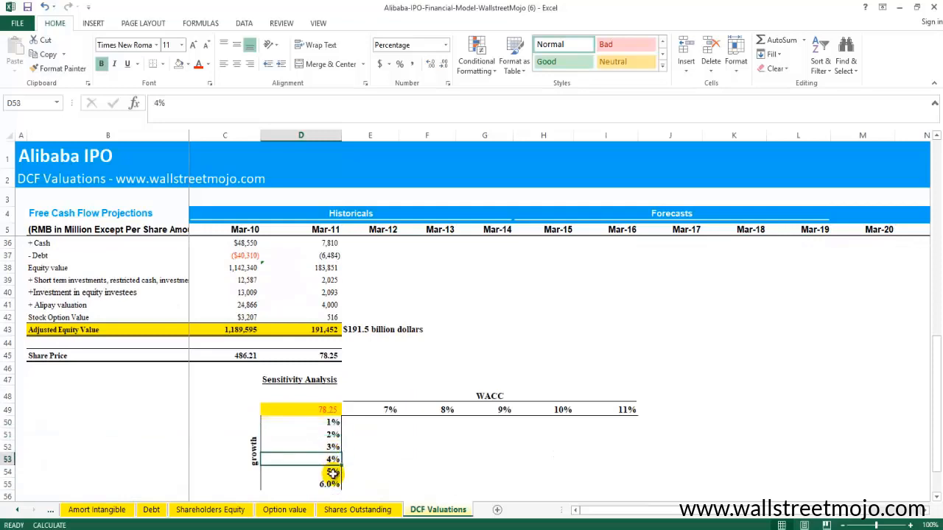
pyautogui.click(332, 483)
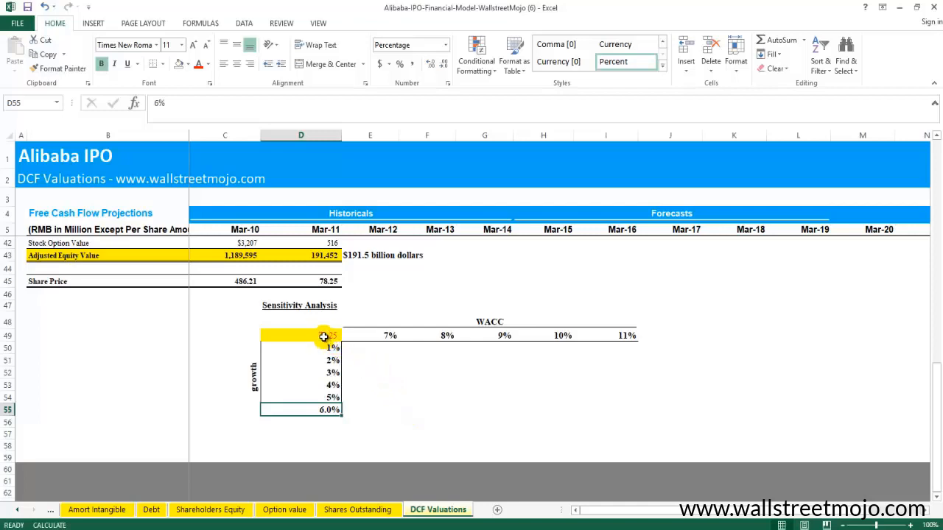
# Link corner cell D49 to the 78.25 share price in D45 and select D49:I55
pyautogui.click(300, 336)
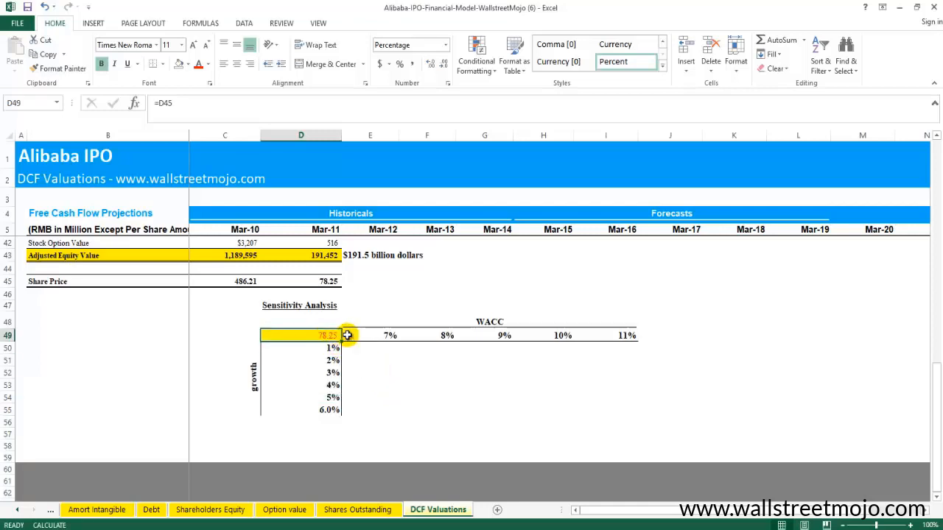
pyautogui.moveTo(347, 336); pyautogui.dragTo(616, 412)
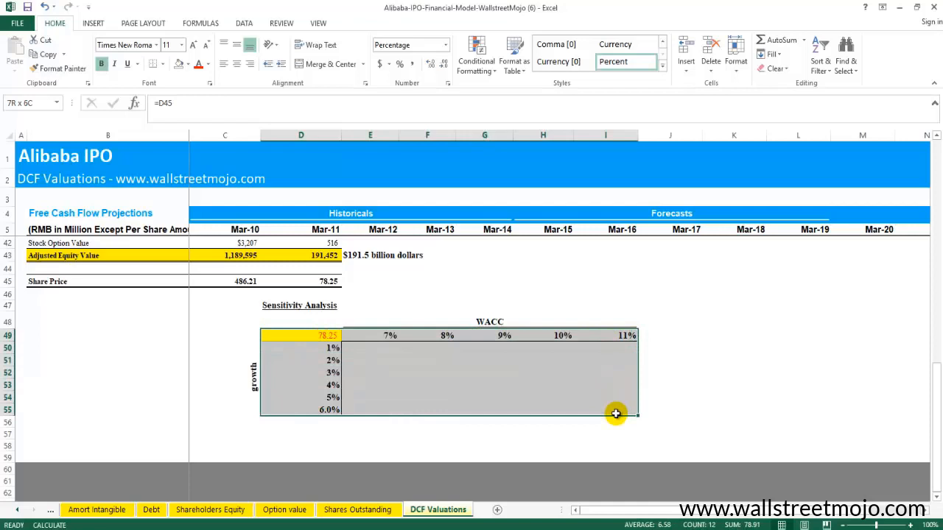
pyautogui.click(330, 336)
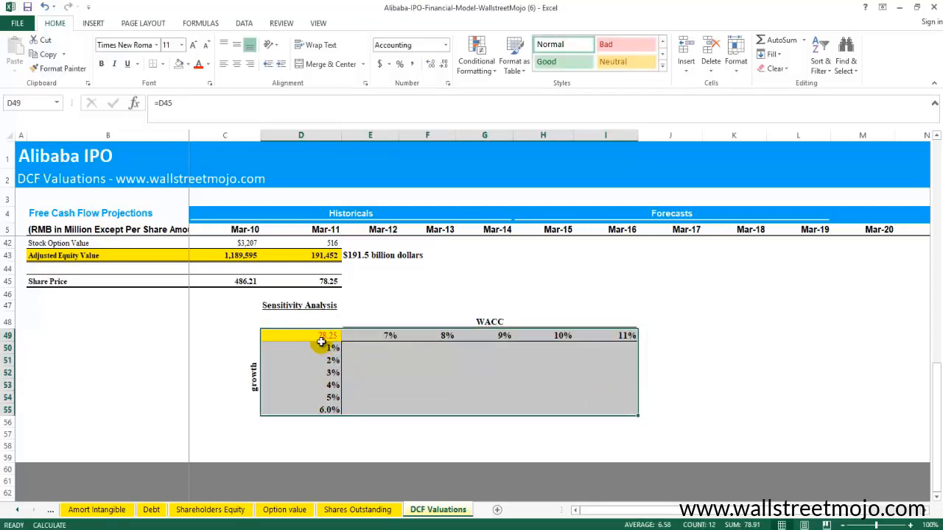
pyautogui.moveTo(320, 287)
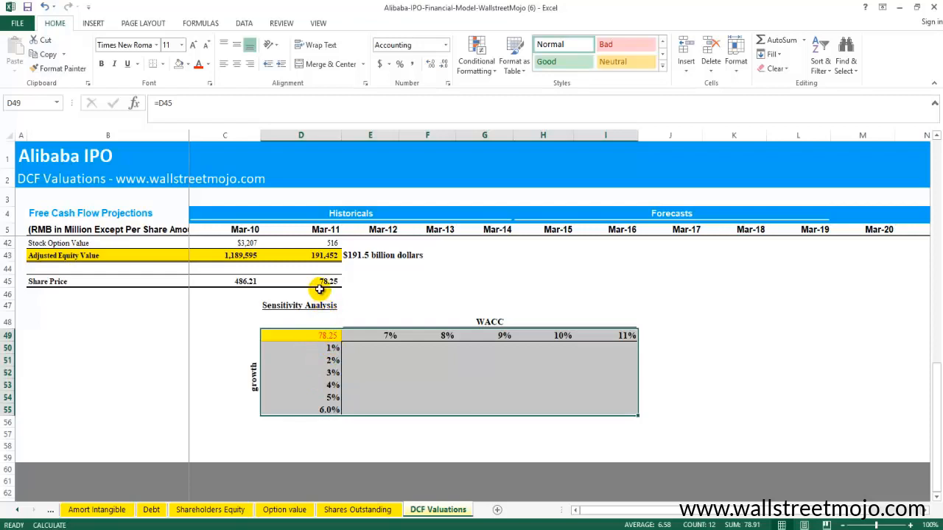
pyautogui.moveTo(245, 24)
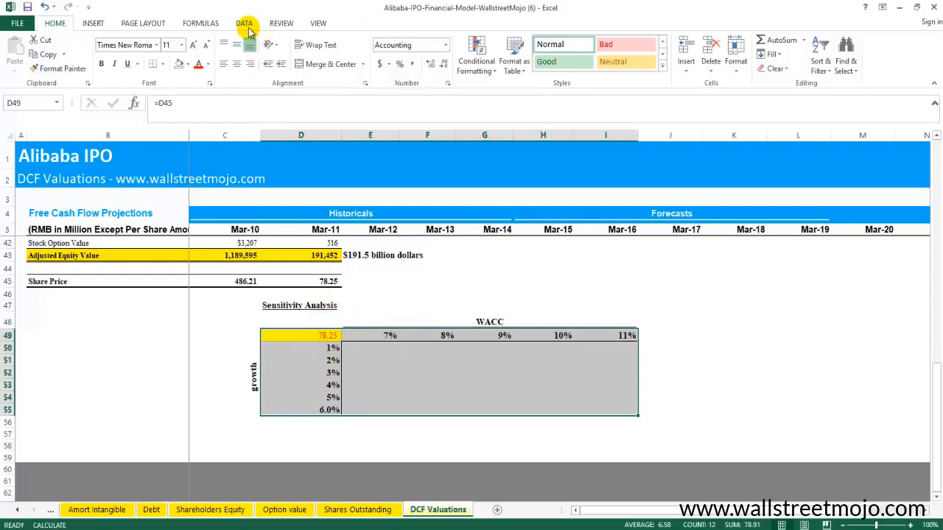
# Start a Data Table from What-If Analysis on the Data ribbon
pyautogui.click(245, 23)
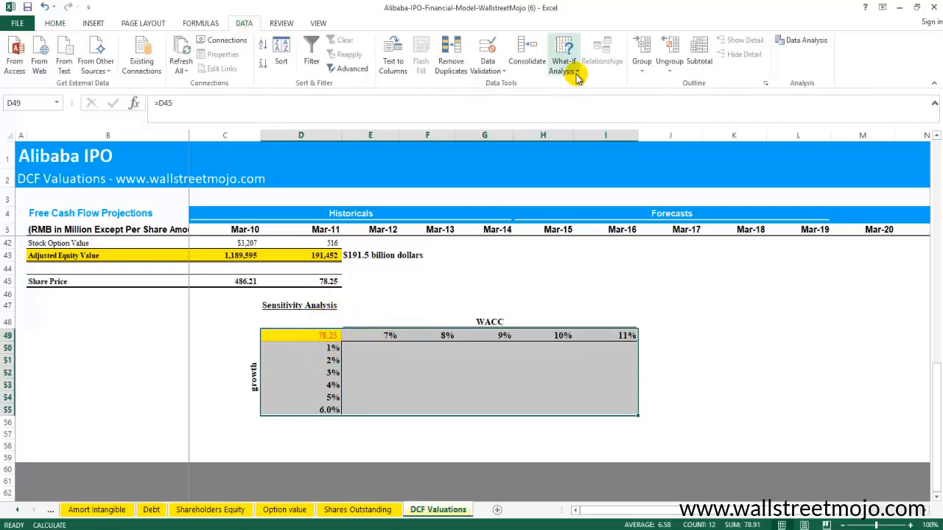
pyautogui.click(563, 53)
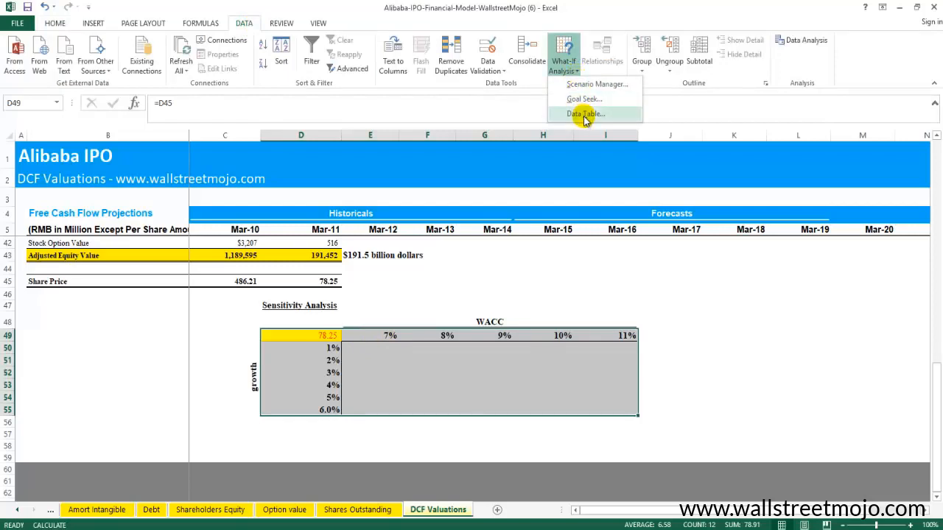
pyautogui.click(583, 114)
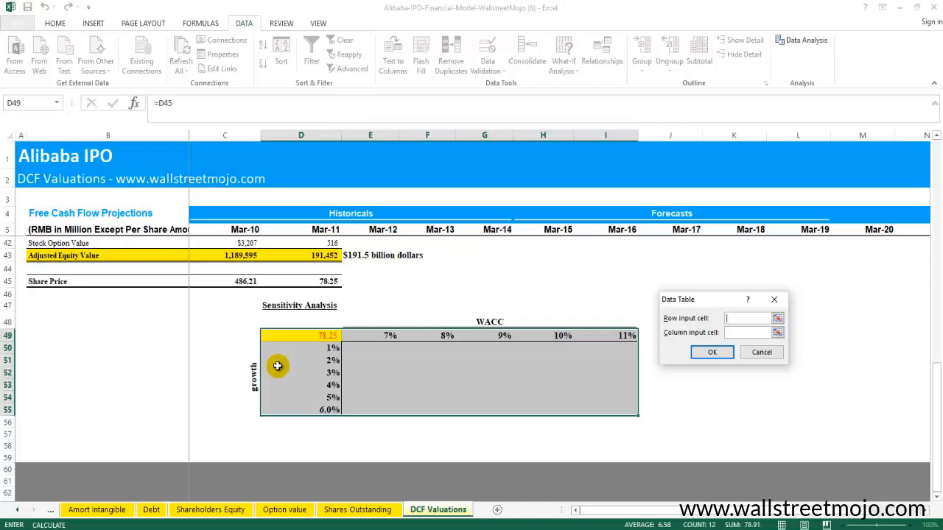
pyautogui.moveTo(533, 340)
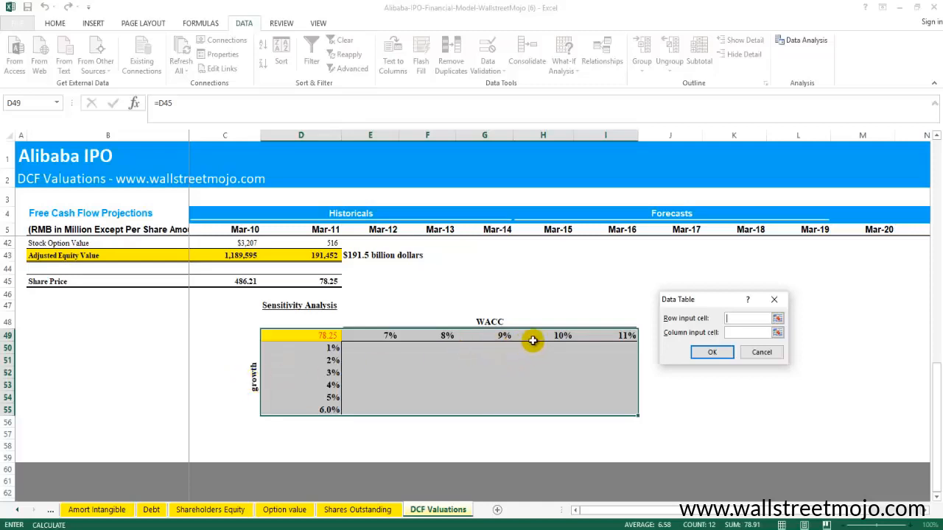
pyautogui.moveTo(386, 336)
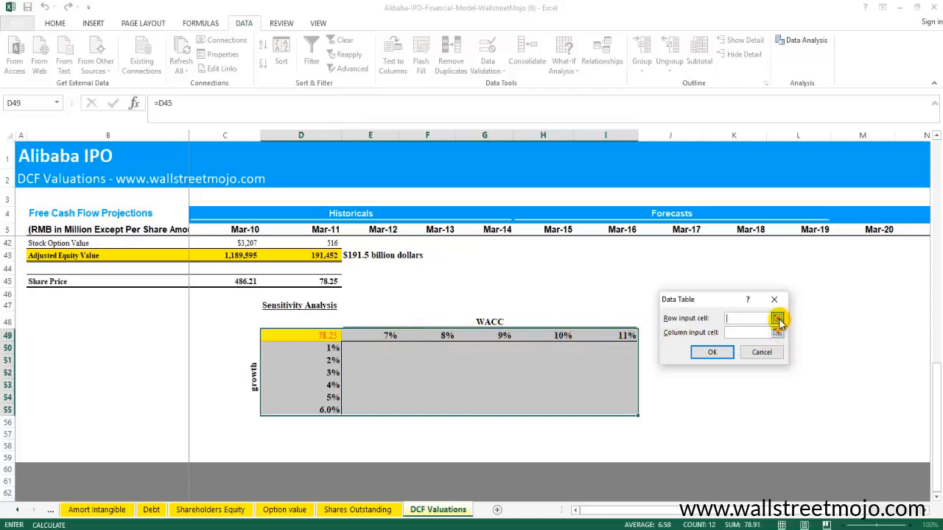
# Set row input to Cost of Capital $C$17 and column input to growth rate $C$18, generating the share prices
pyautogui.click(780, 319)
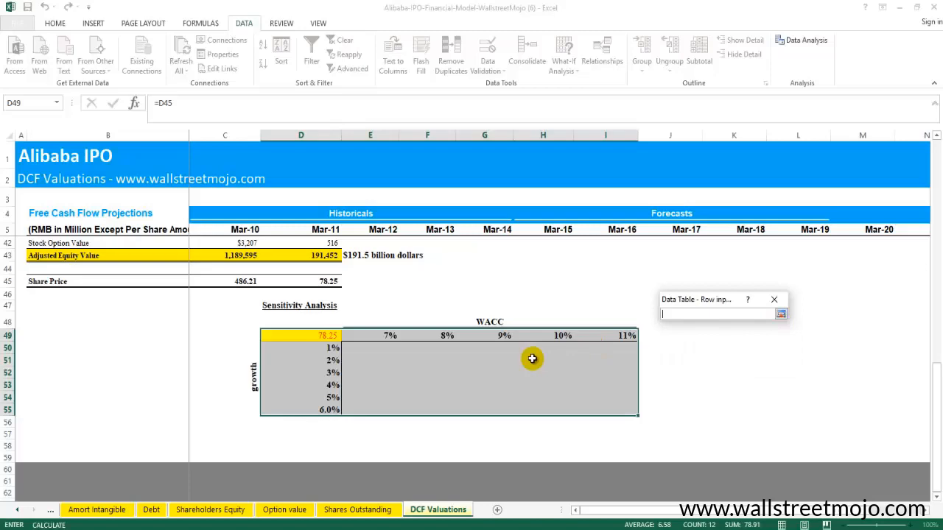
pyautogui.scroll(3)
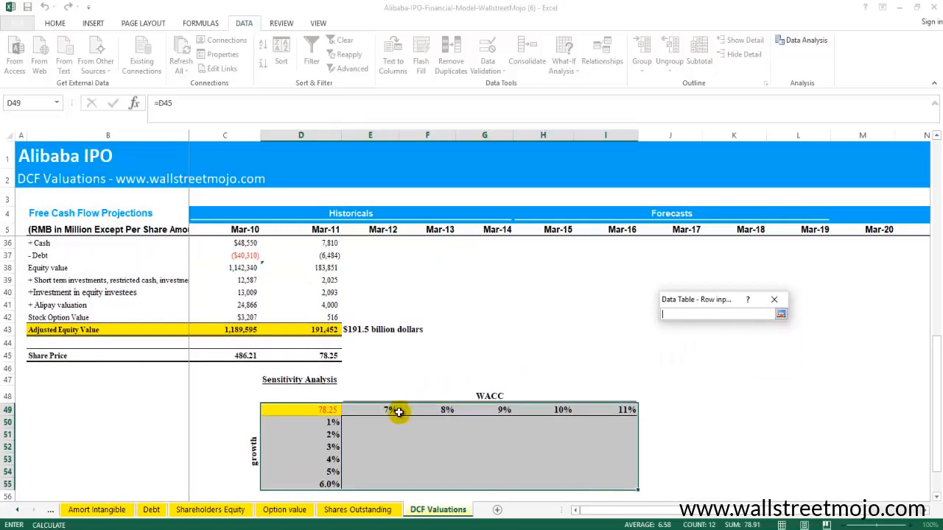
pyautogui.scroll(3)
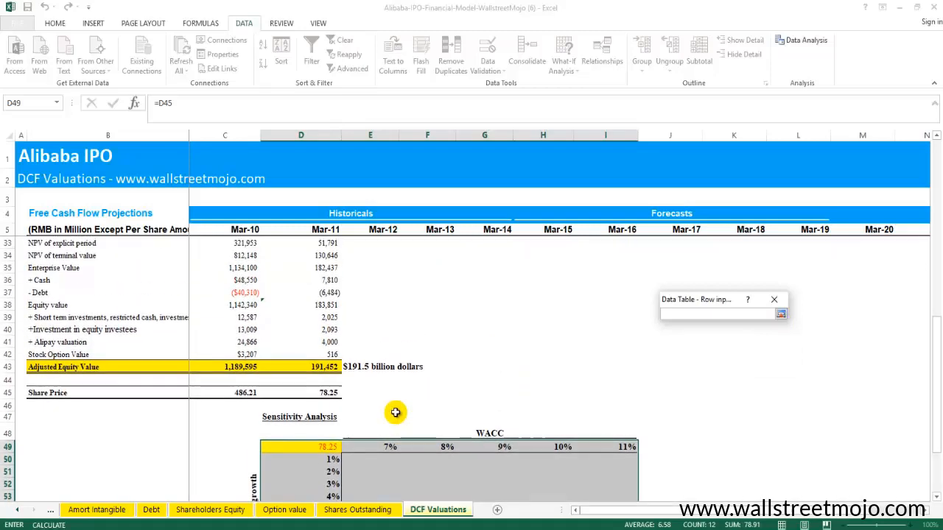
pyautogui.scroll(3)
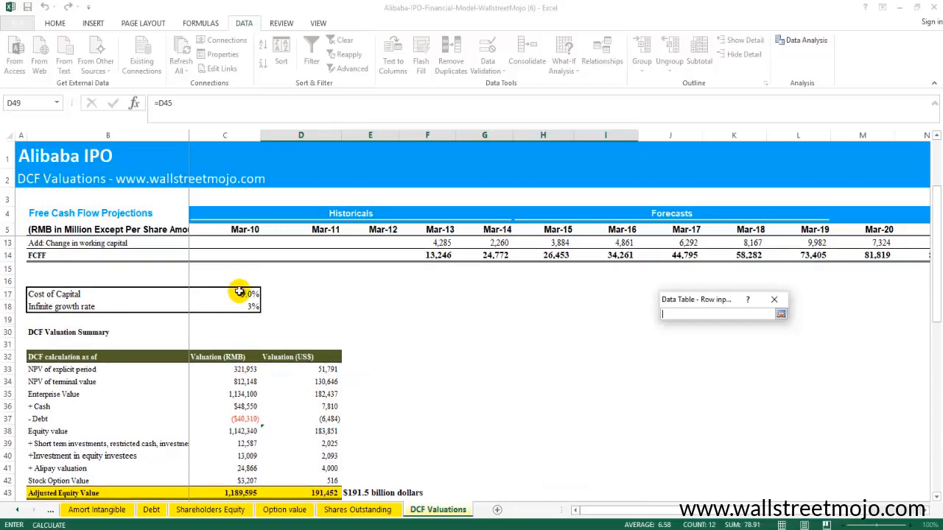
pyautogui.click(224, 294)
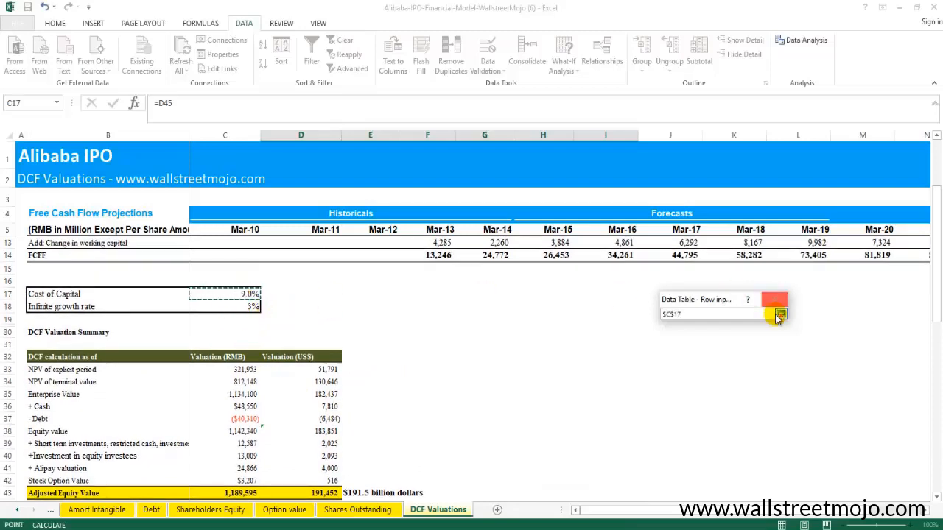
pyautogui.click(780, 314)
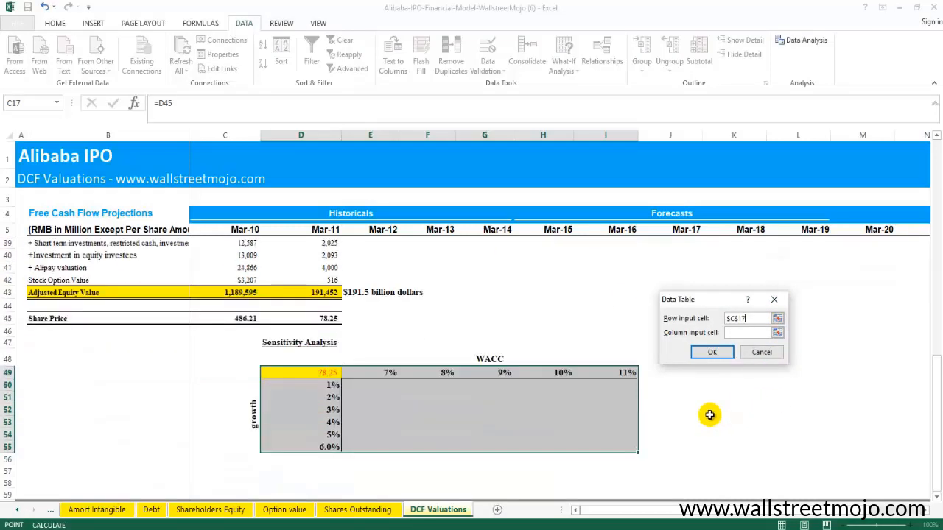
pyautogui.click(778, 333)
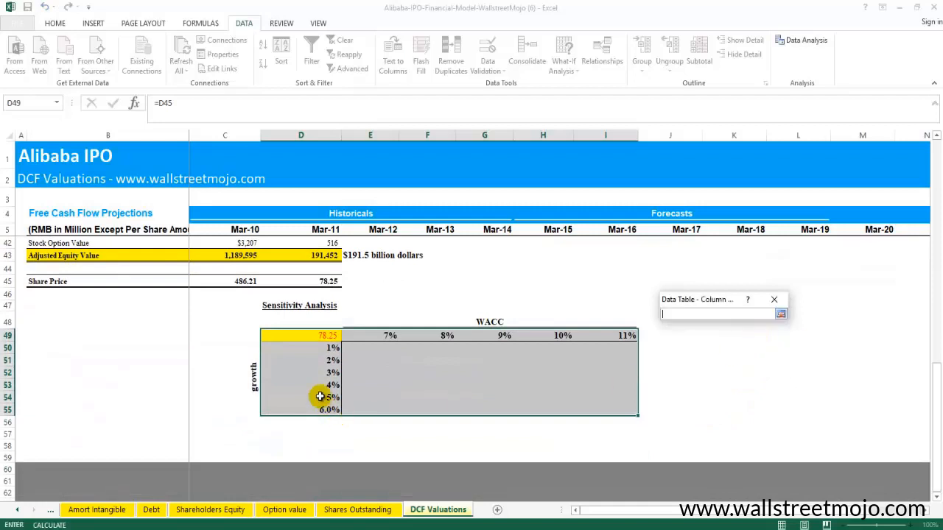
pyautogui.moveTo(303, 132)
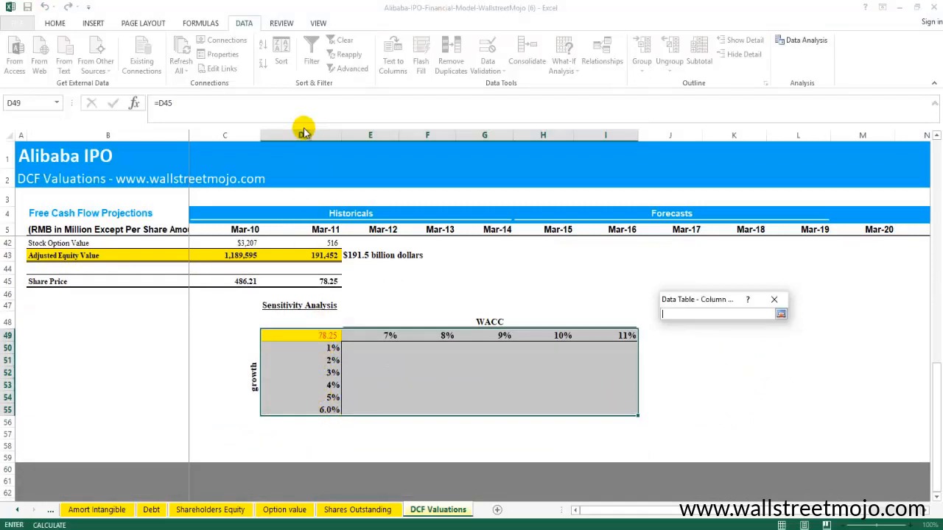
pyautogui.moveTo(367, 325)
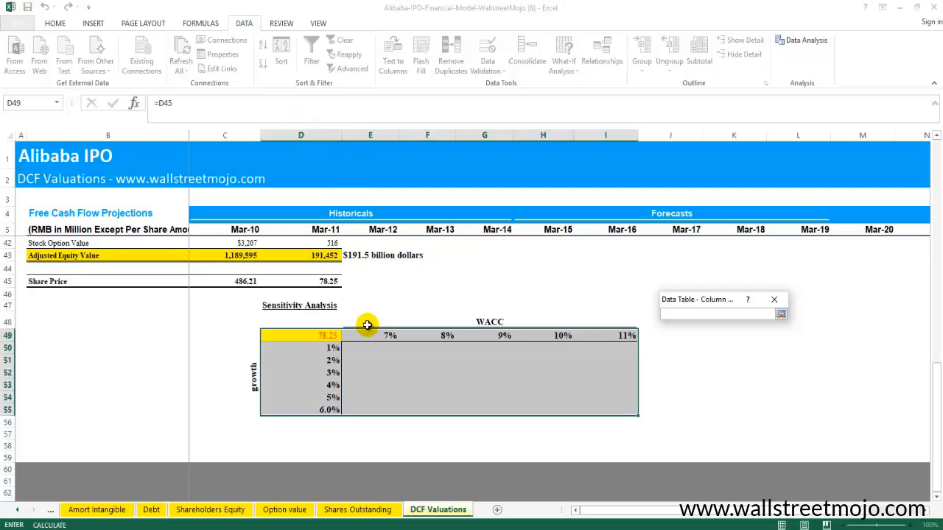
pyautogui.scroll(3)
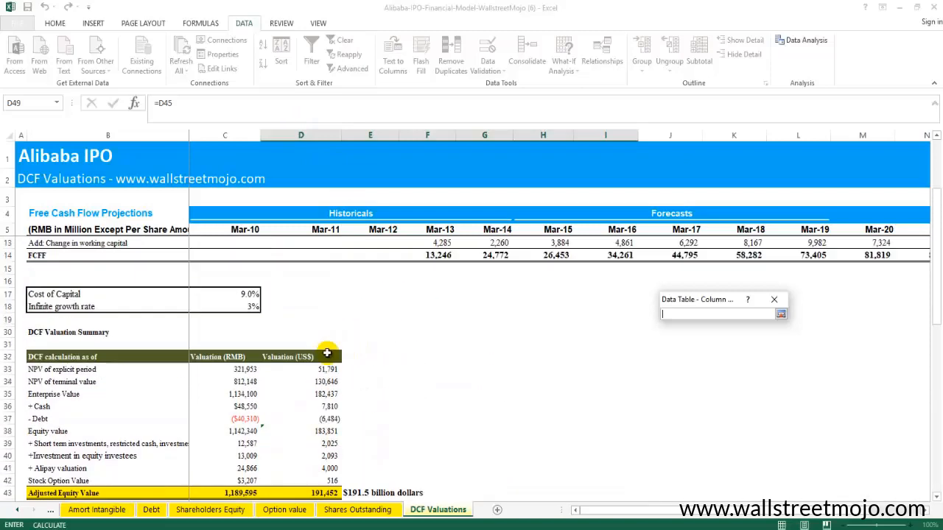
pyautogui.click(243, 307)
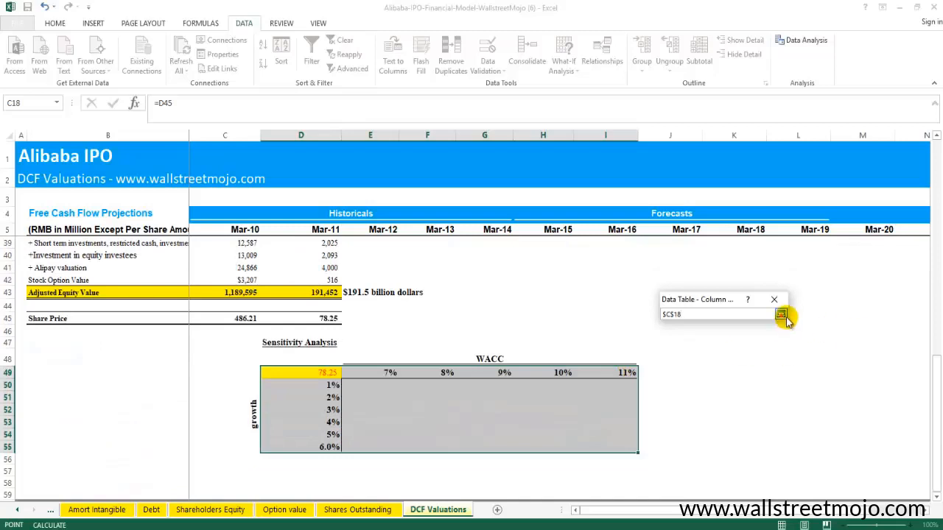
pyautogui.click(781, 316)
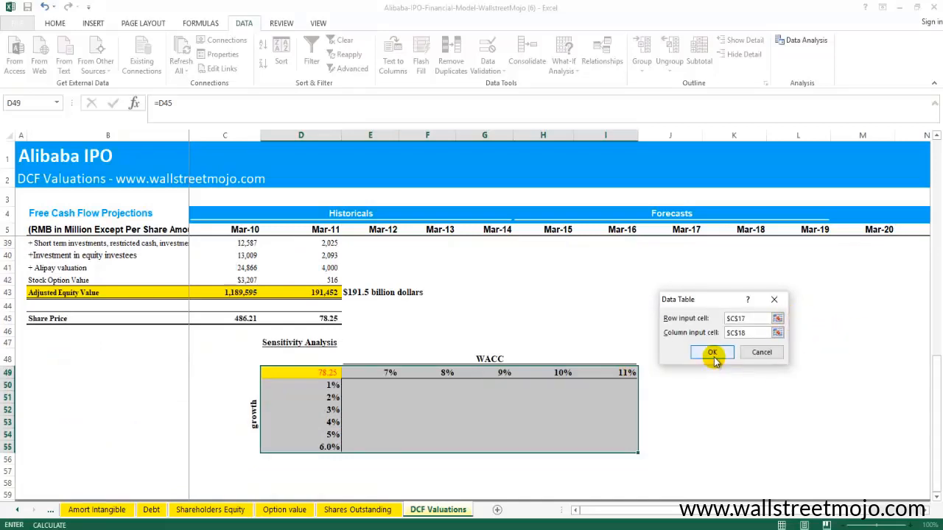
pyautogui.click(712, 352)
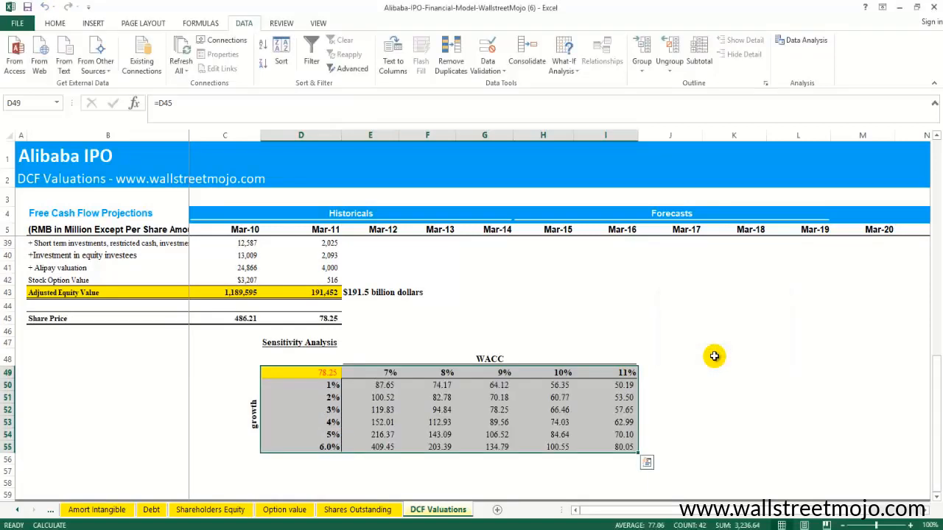
pyautogui.scroll(-3)
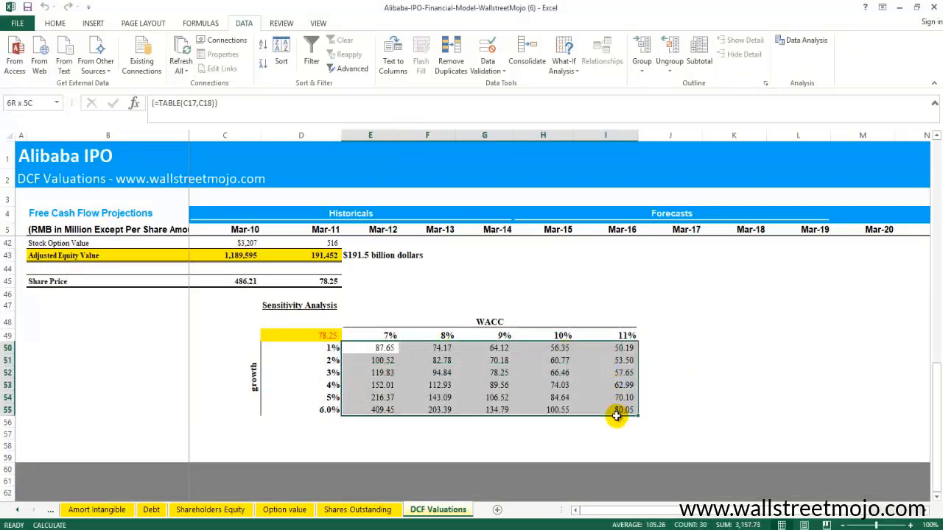
pyautogui.click(370, 347)
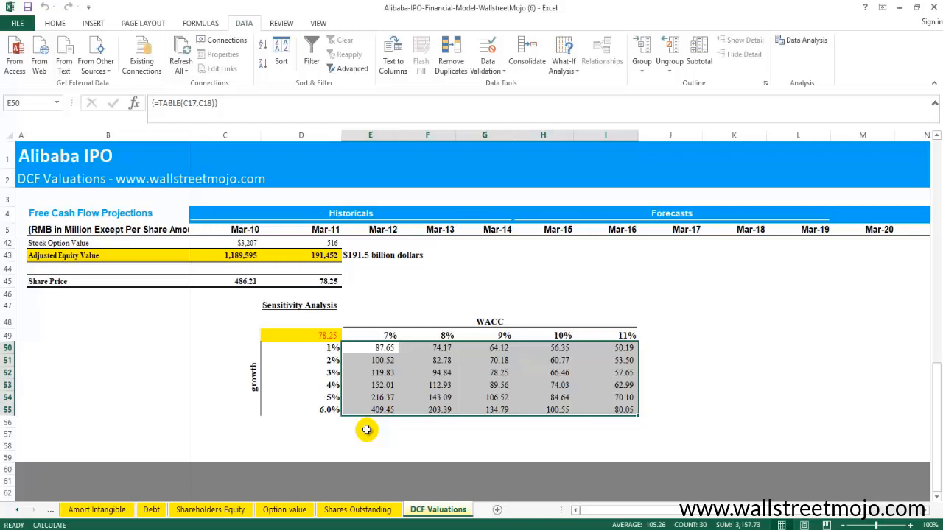
pyautogui.moveTo(362, 368)
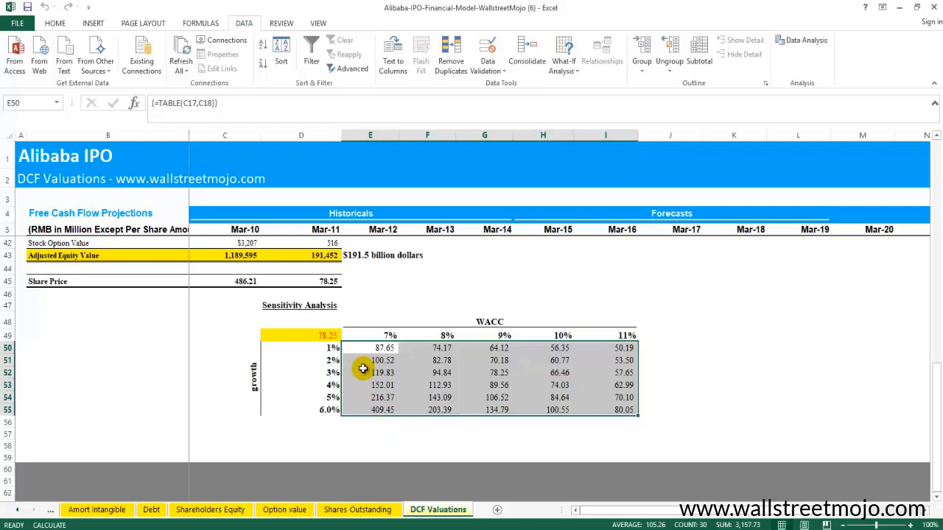
# Fill the 9% WACC header, the 78.25 grid result and the 78.25 share price cell yellow
pyautogui.click(483, 336)
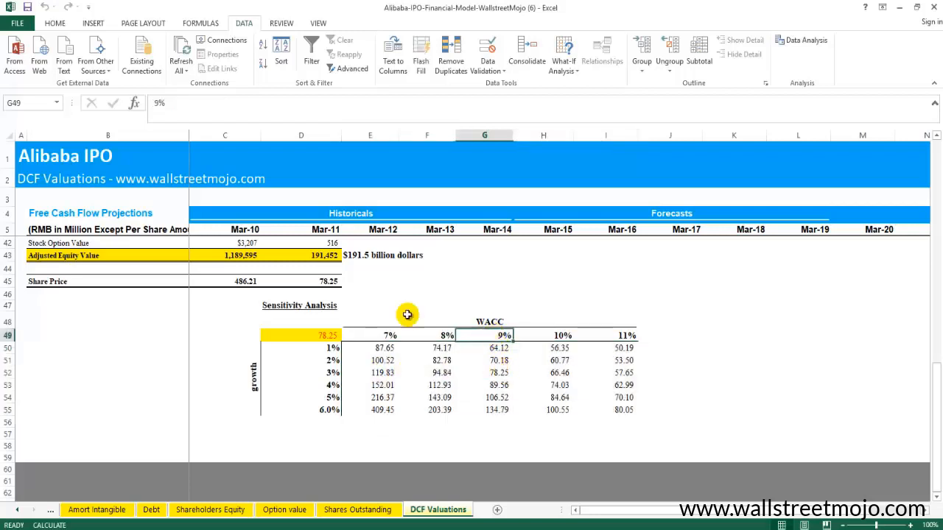
pyautogui.click(55, 23)
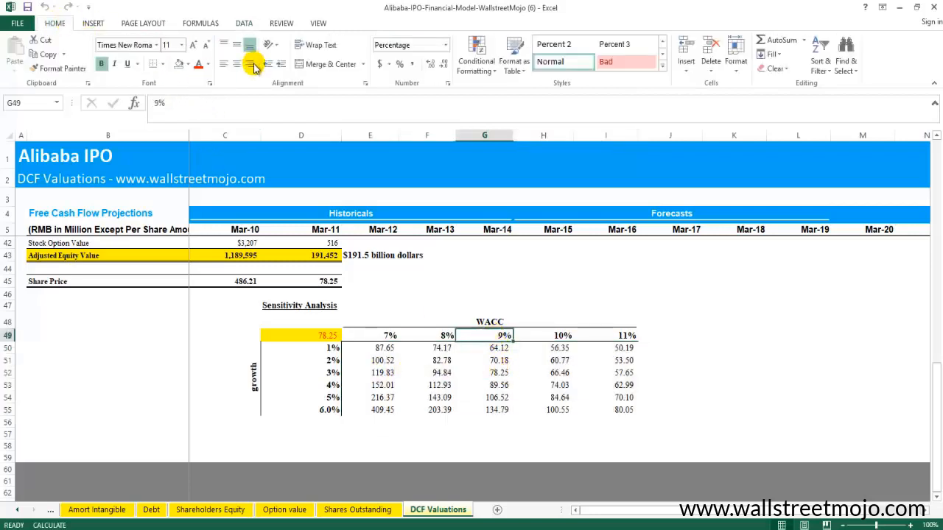
pyautogui.click(189, 63)
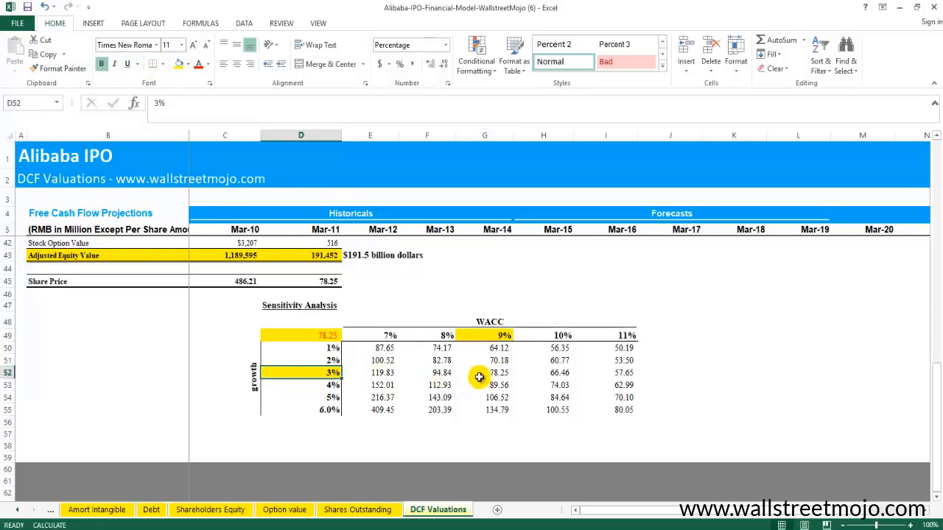
pyautogui.click(495, 372)
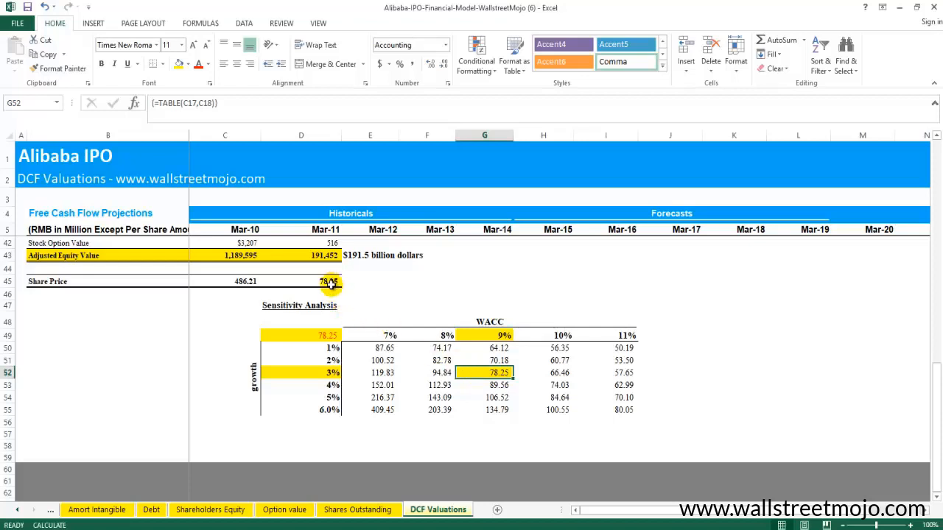
pyautogui.click(300, 280)
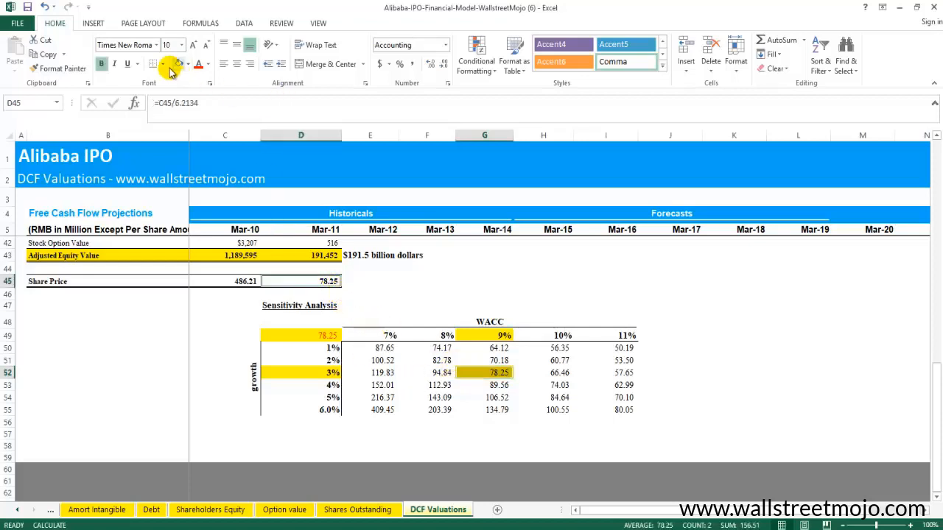
pyautogui.click(542, 280)
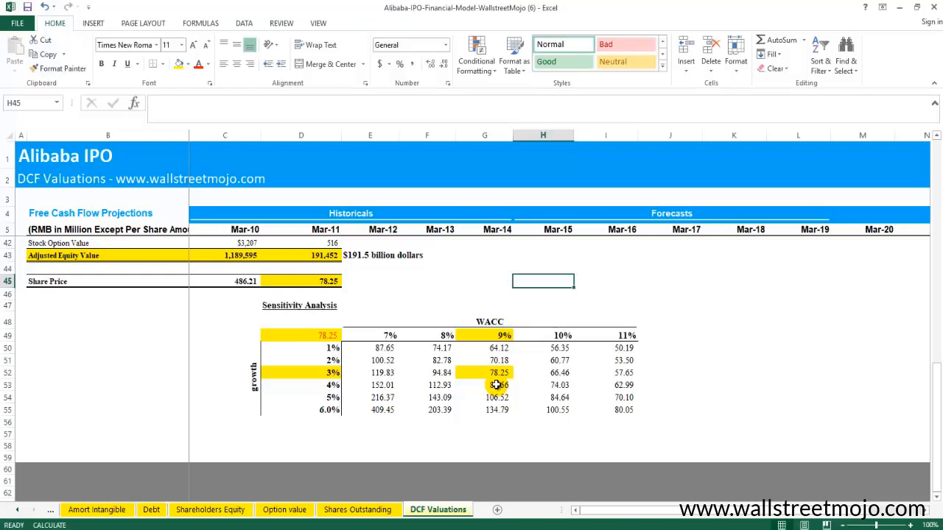
pyautogui.moveTo(363, 351)
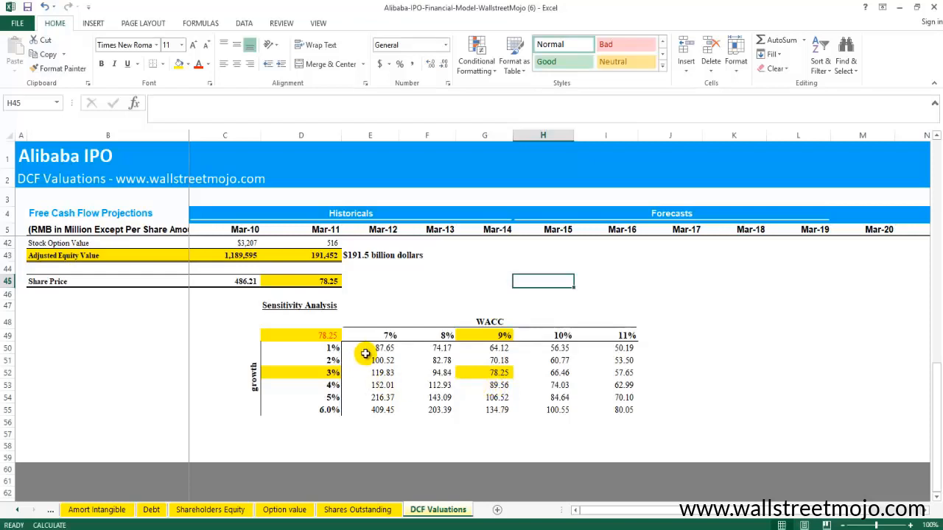
pyautogui.moveTo(430, 336)
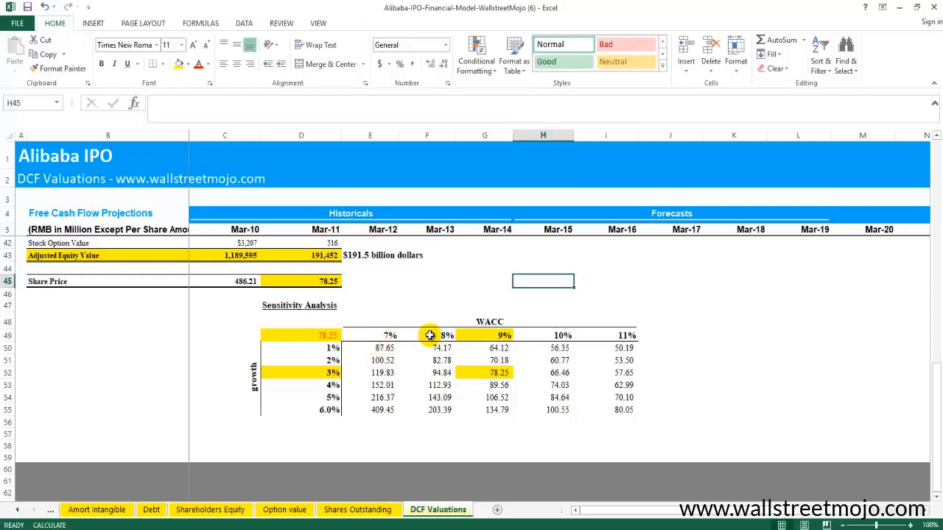
# Shade the 409.45 price (7% WACC, 6% growth) and 50.19 price (11% WACC, 1% growth) grey
pyautogui.click(621, 348)
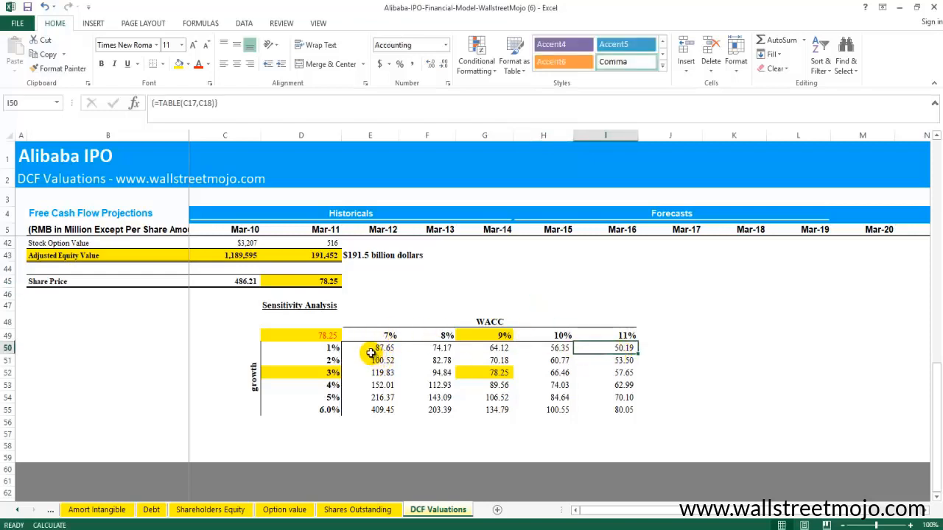
pyautogui.moveTo(383, 414)
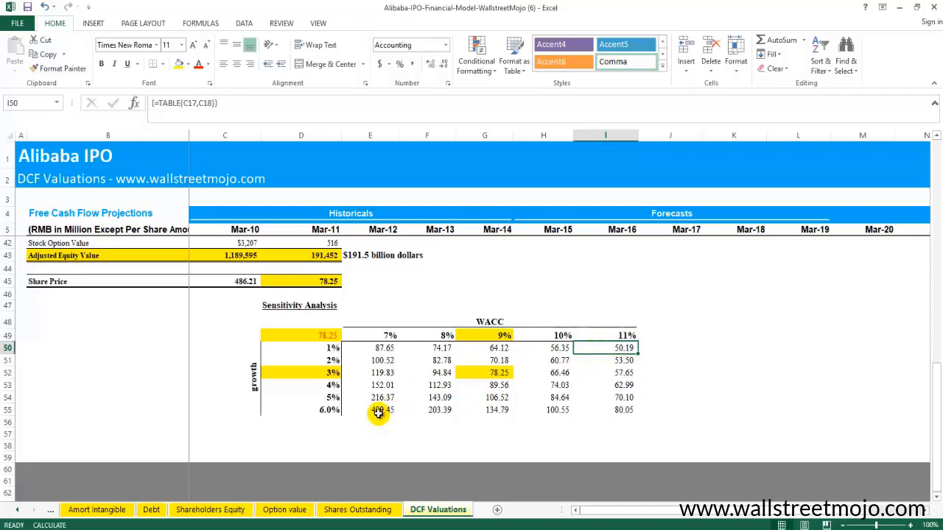
pyautogui.moveTo(489, 327)
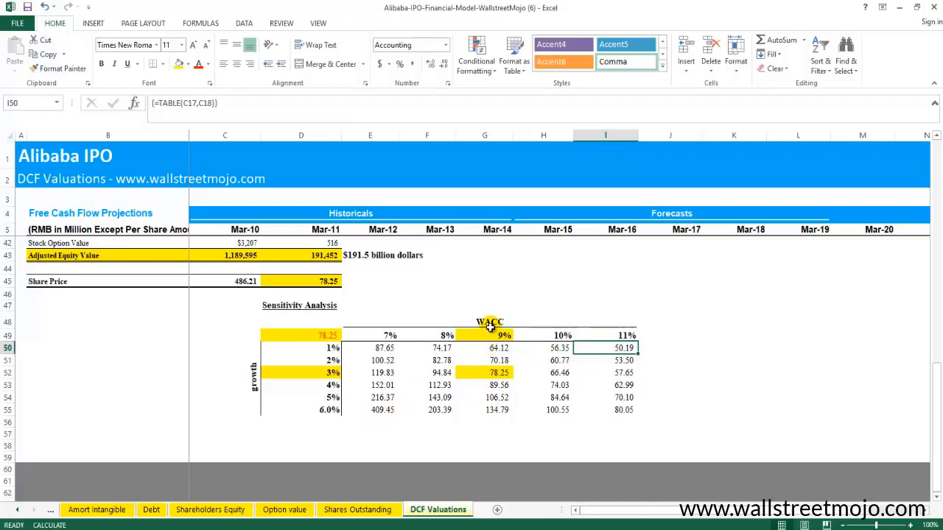
pyautogui.moveTo(462, 332)
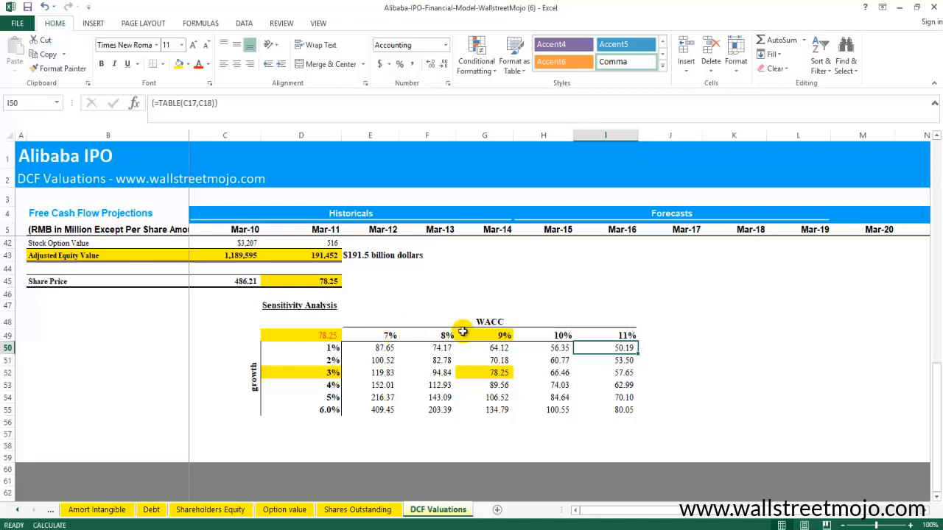
pyautogui.click(389, 336)
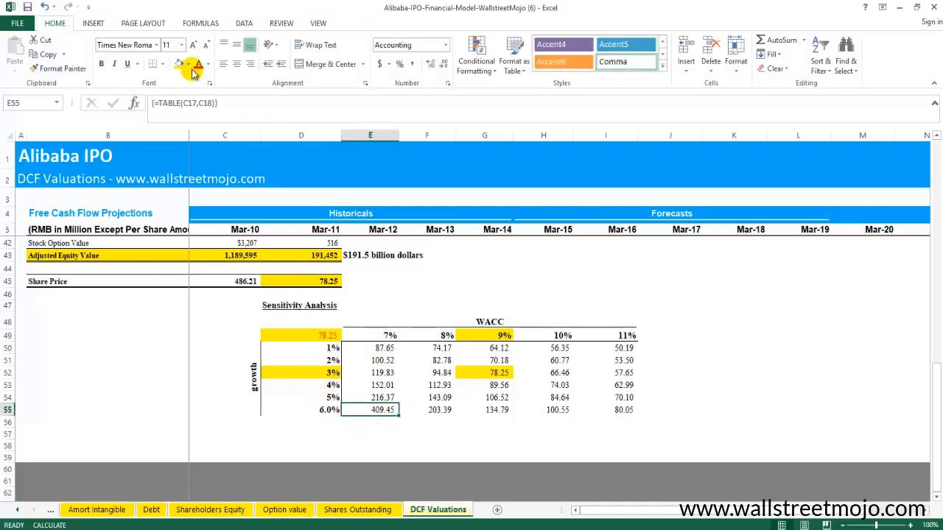
pyautogui.click(190, 65)
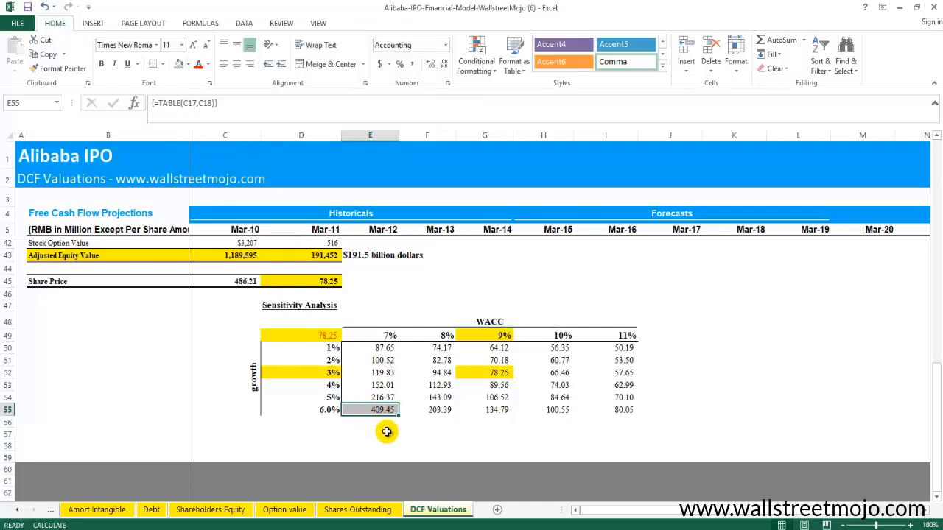
pyautogui.moveTo(396, 336)
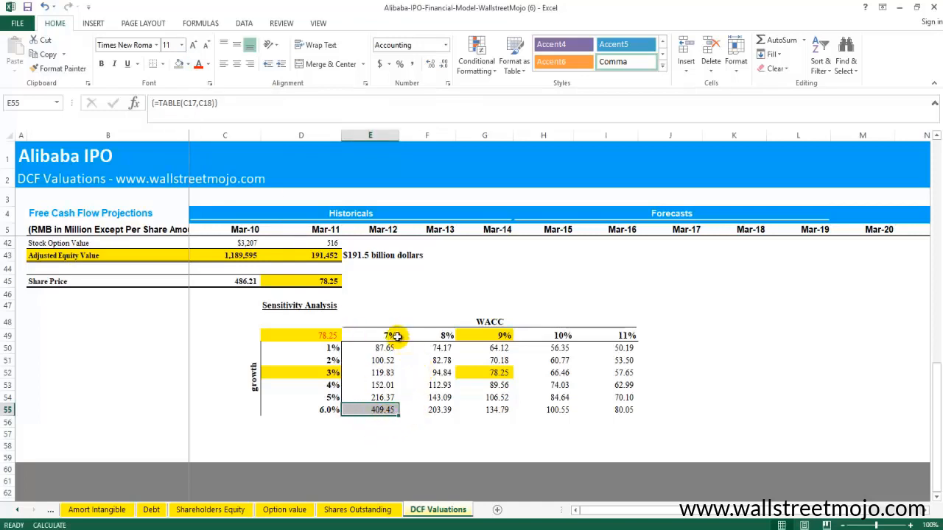
pyautogui.click(606, 335)
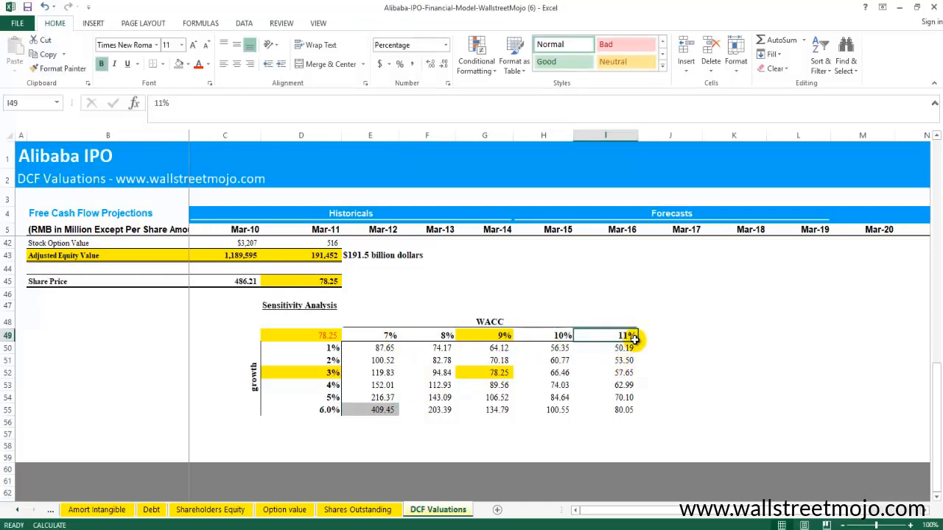
pyautogui.click(327, 348)
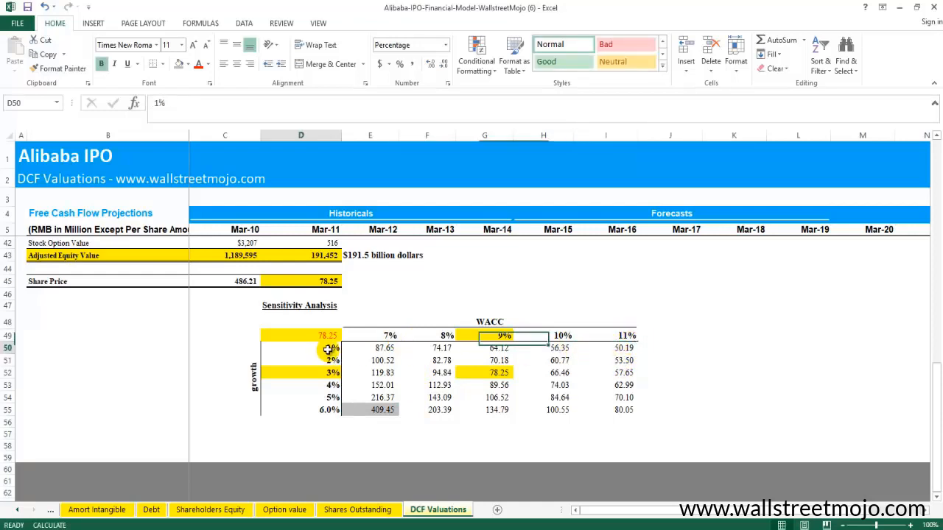
pyautogui.moveTo(631, 348)
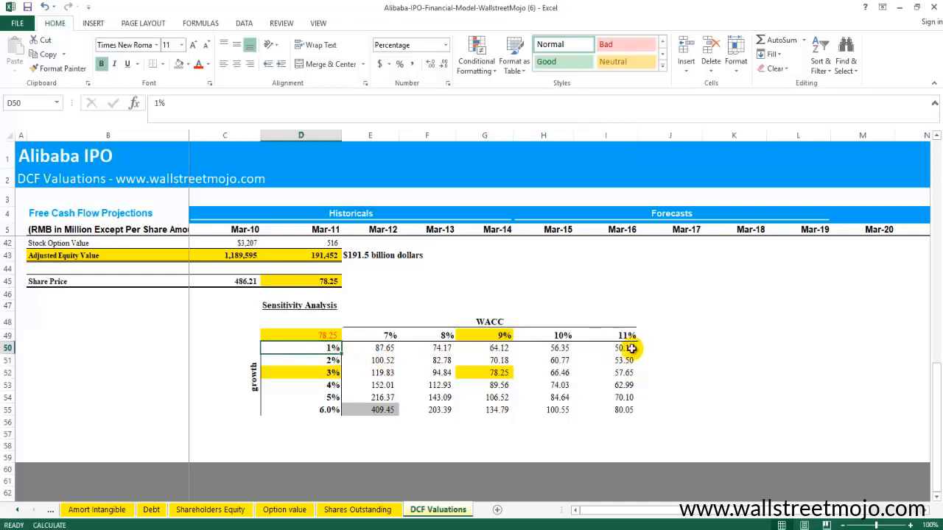
pyautogui.click(625, 348)
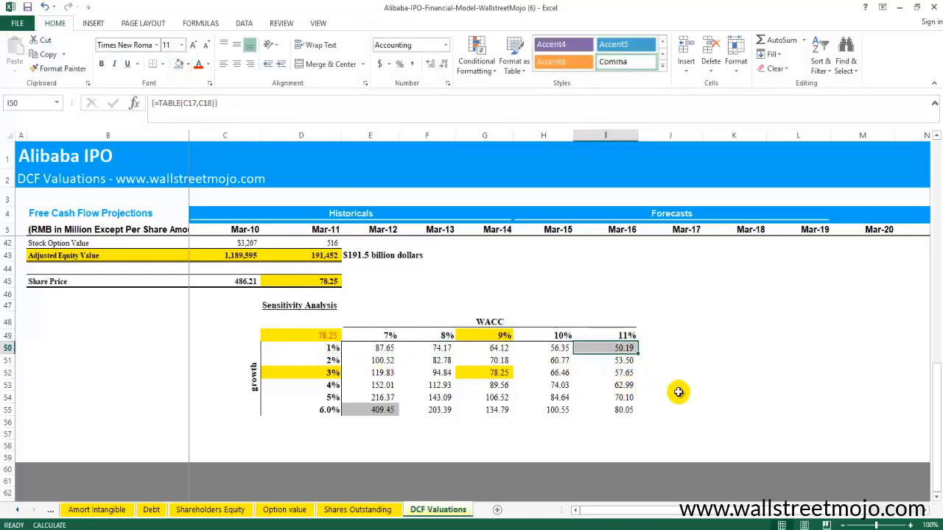
pyautogui.click(734, 372)
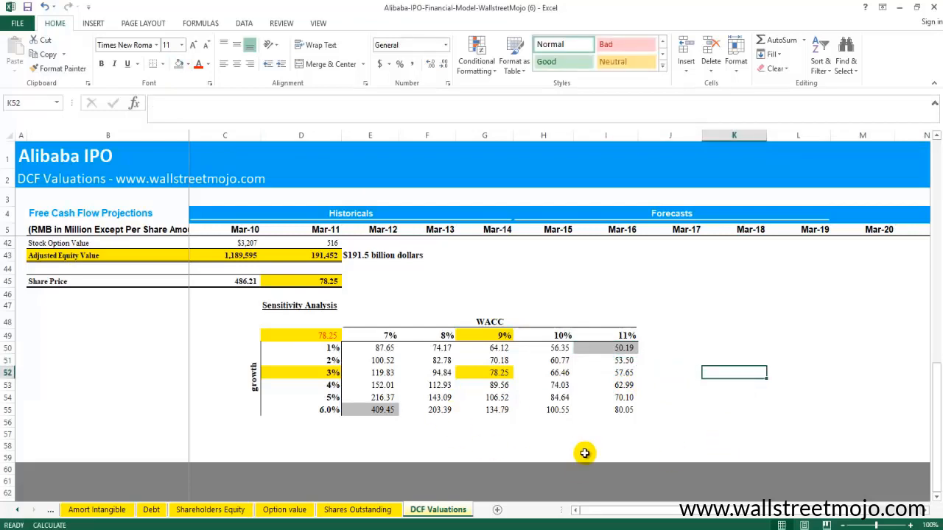